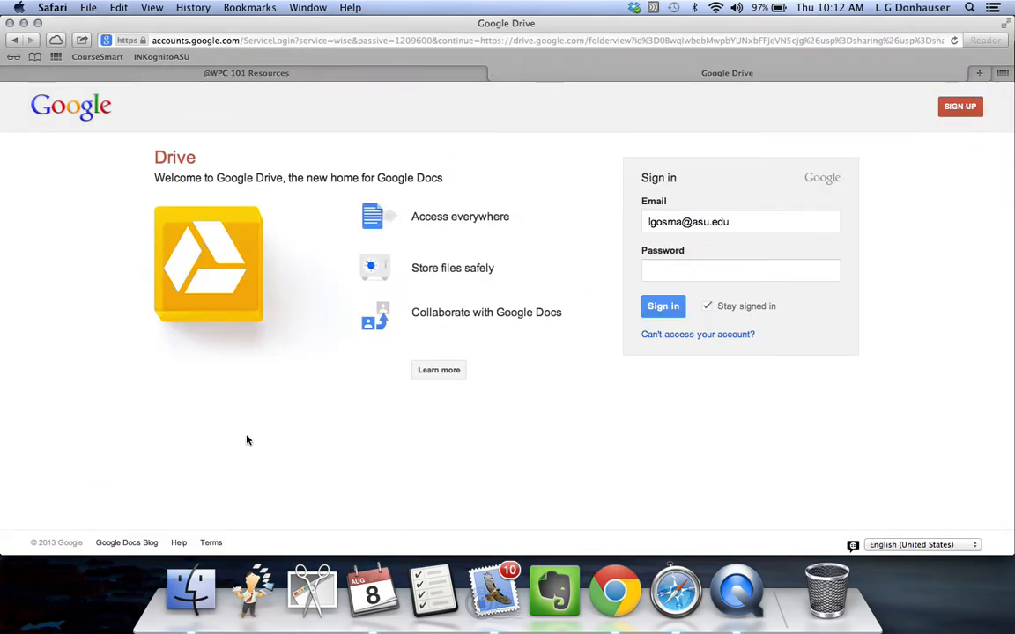
mouse_move(611, 347)
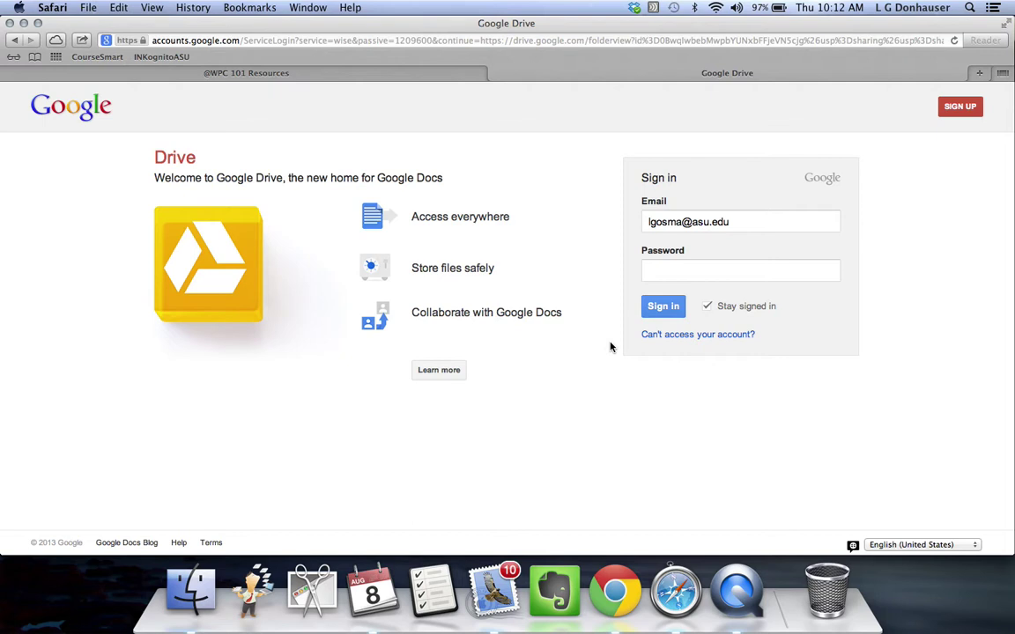
Fill in the Google sign-in form and submit it with 'Stay signed in' unchecked
click(740, 222)
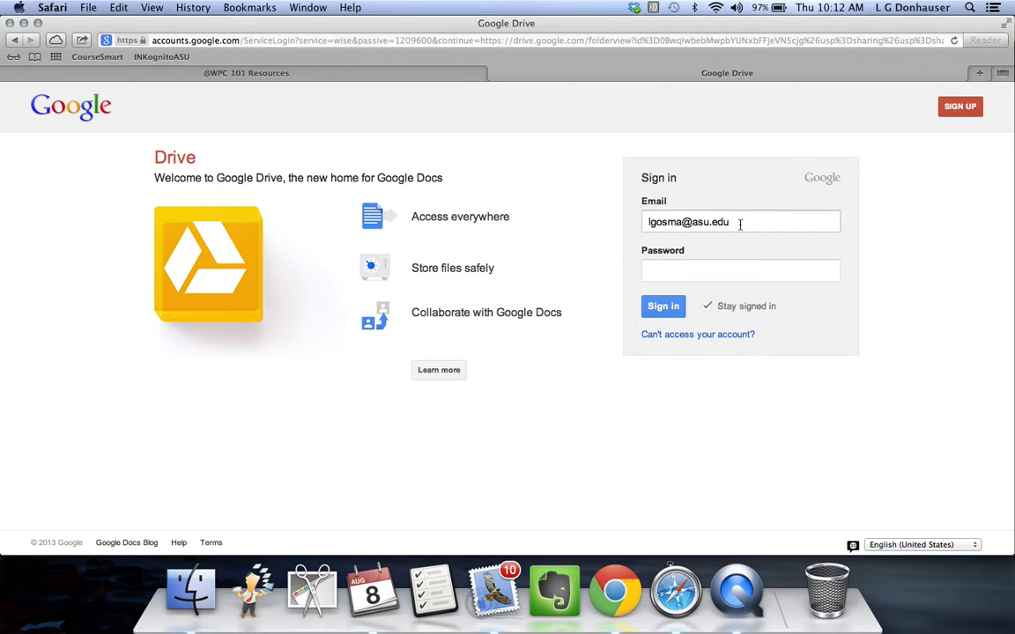
mouse_move(738, 226)
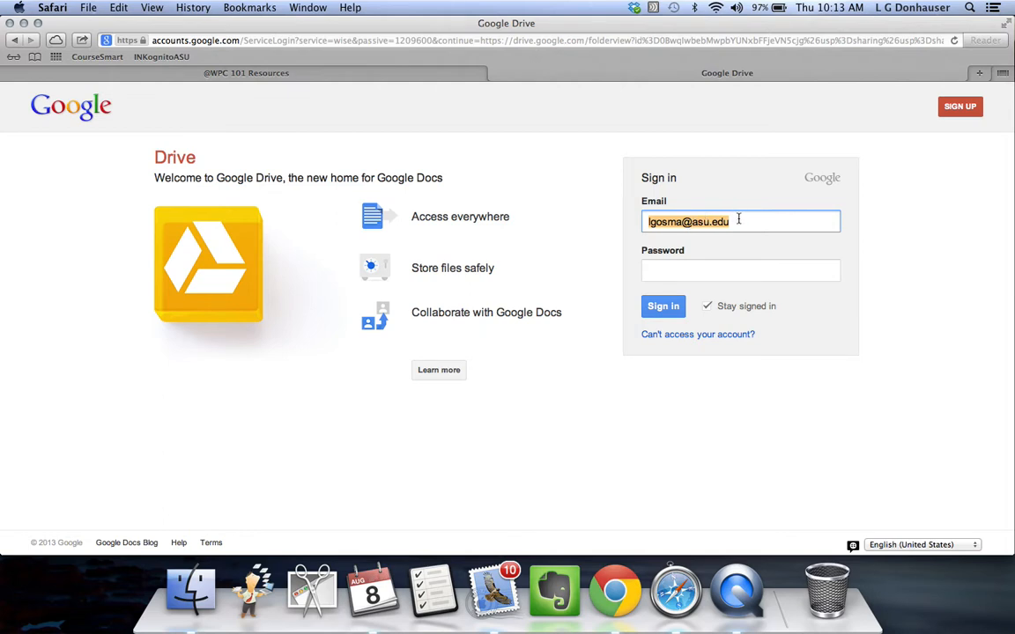
click(740, 270)
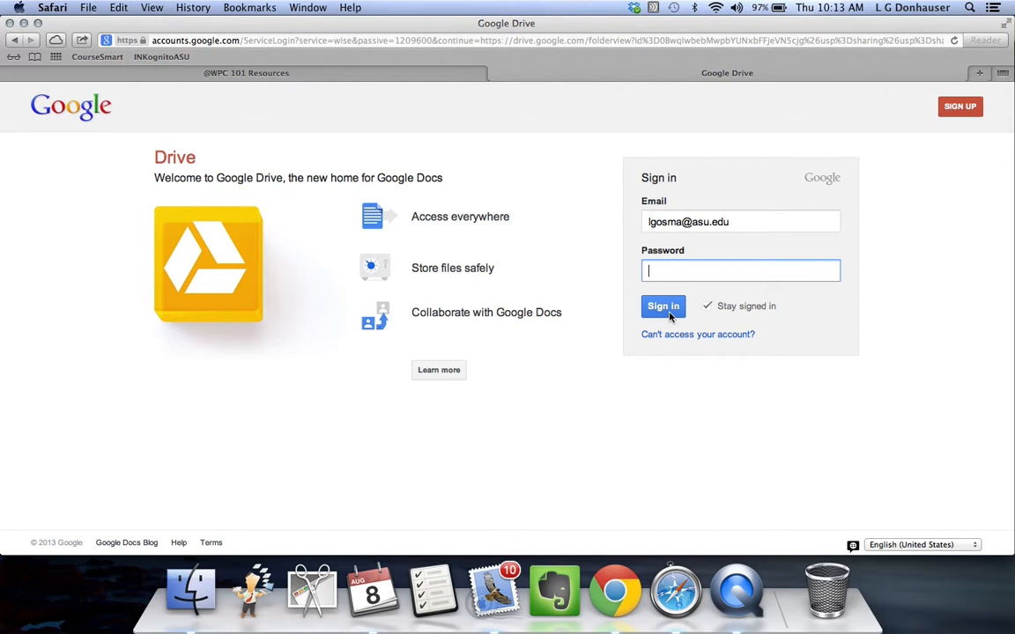
click(707, 305)
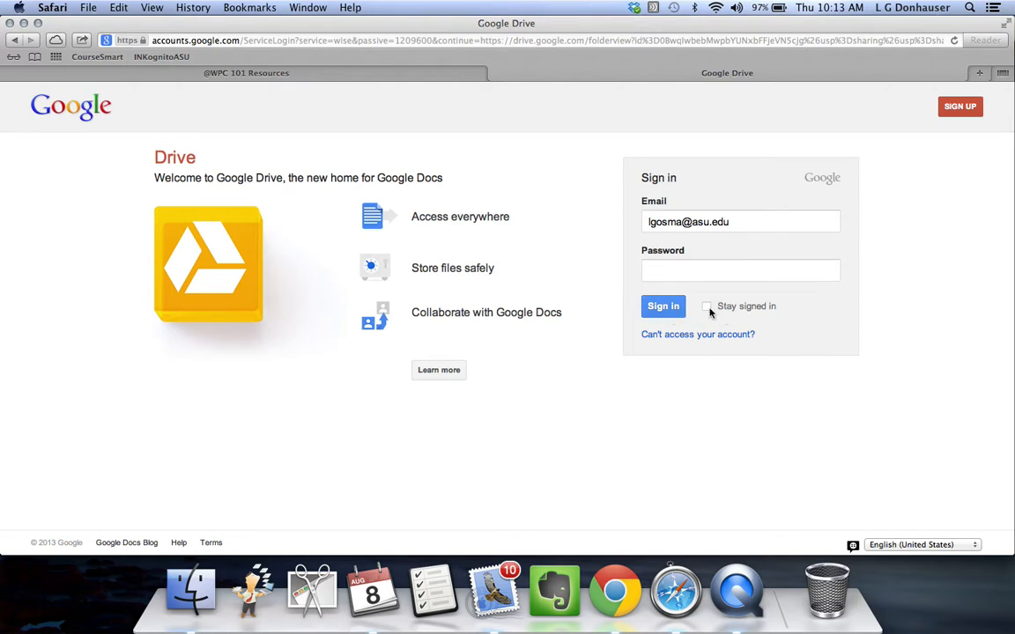
click(663, 306)
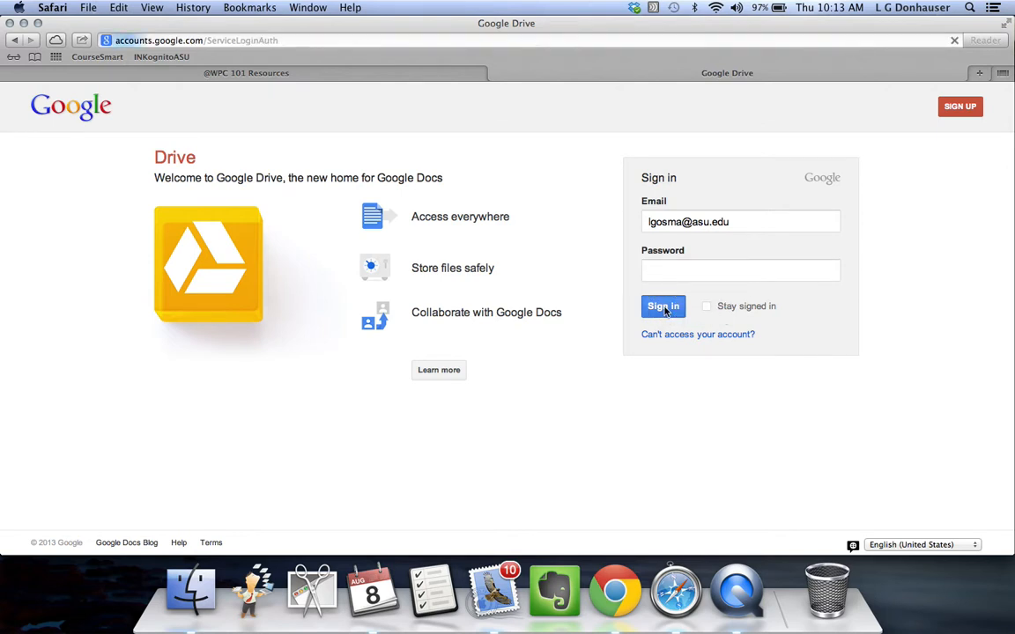
Log in to ASURITE Sign-In with the university user ID and password
click(663, 306)
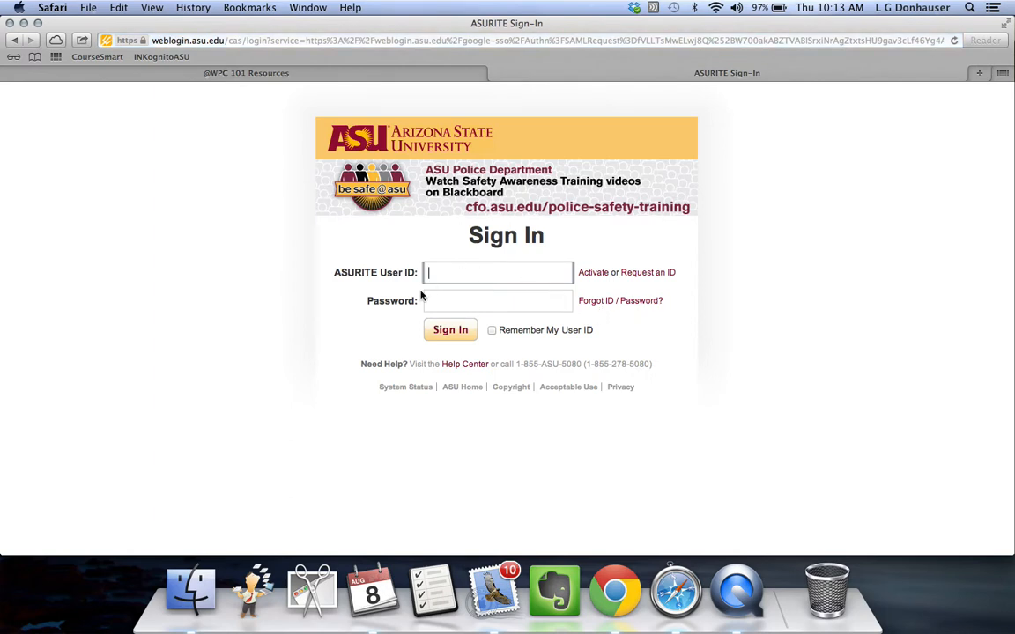
mouse_move(695, 297)
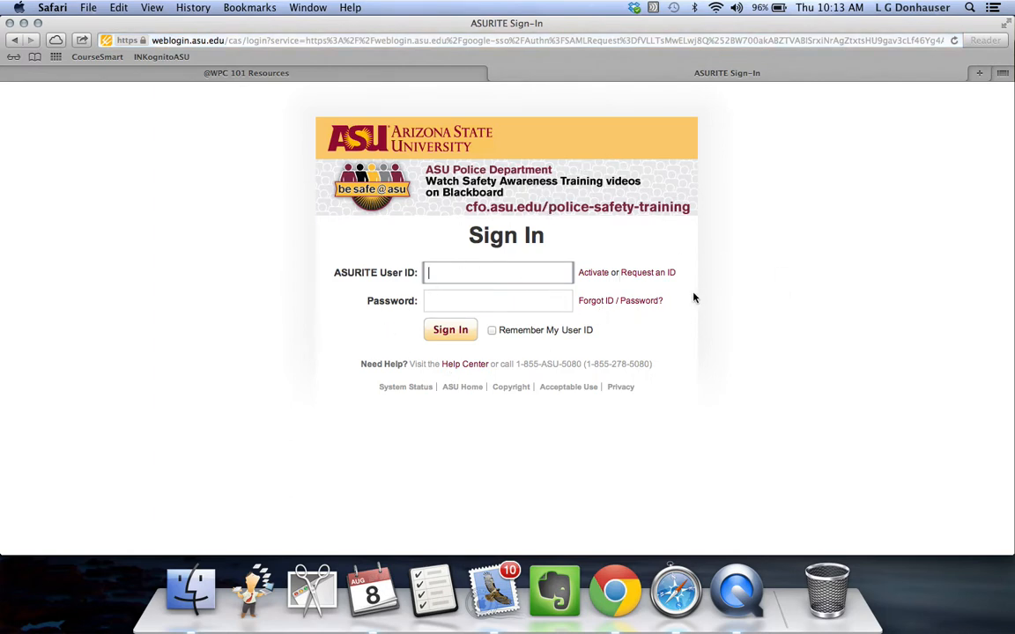
text(lgos)
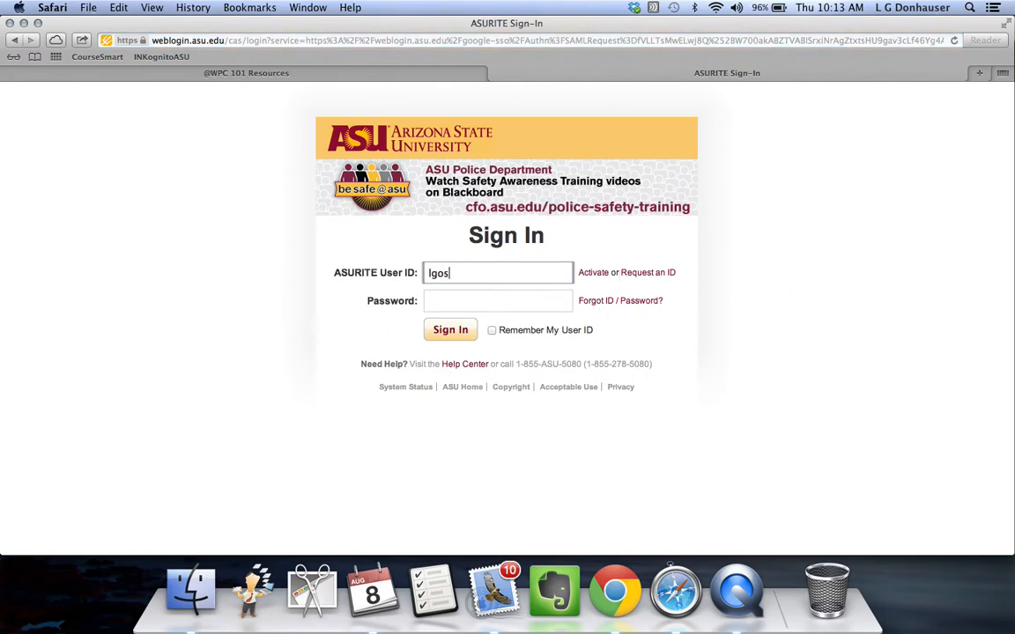
text(ma)
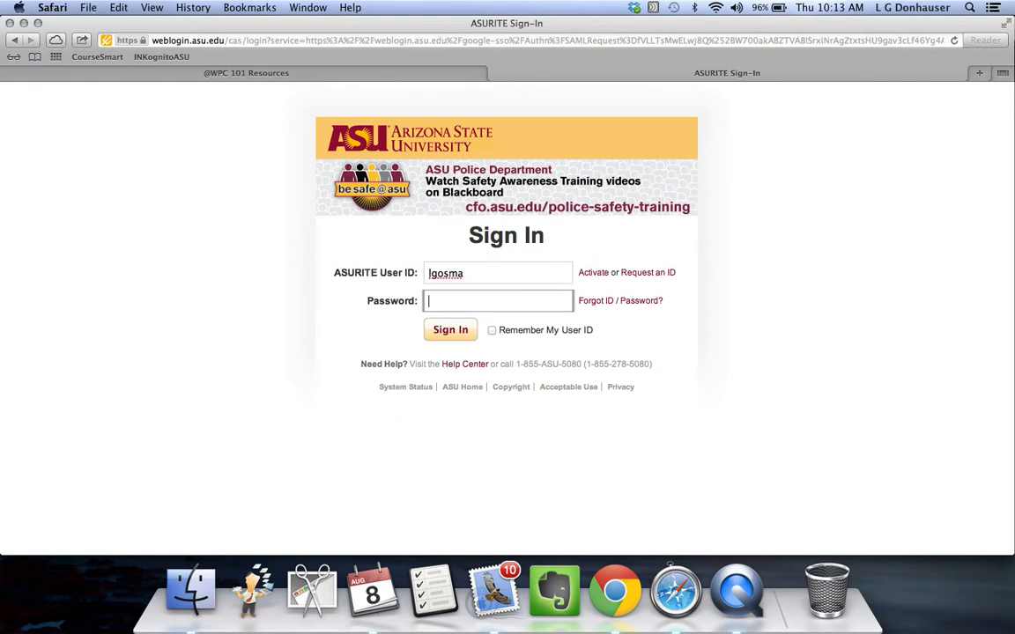
mouse_move(407, 215)
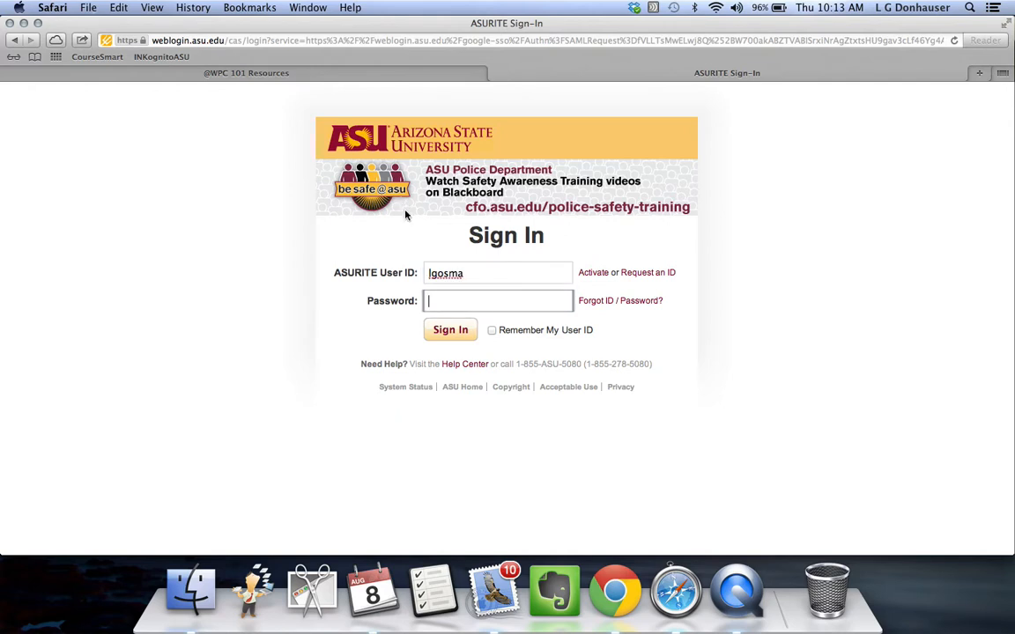
click(247, 72)
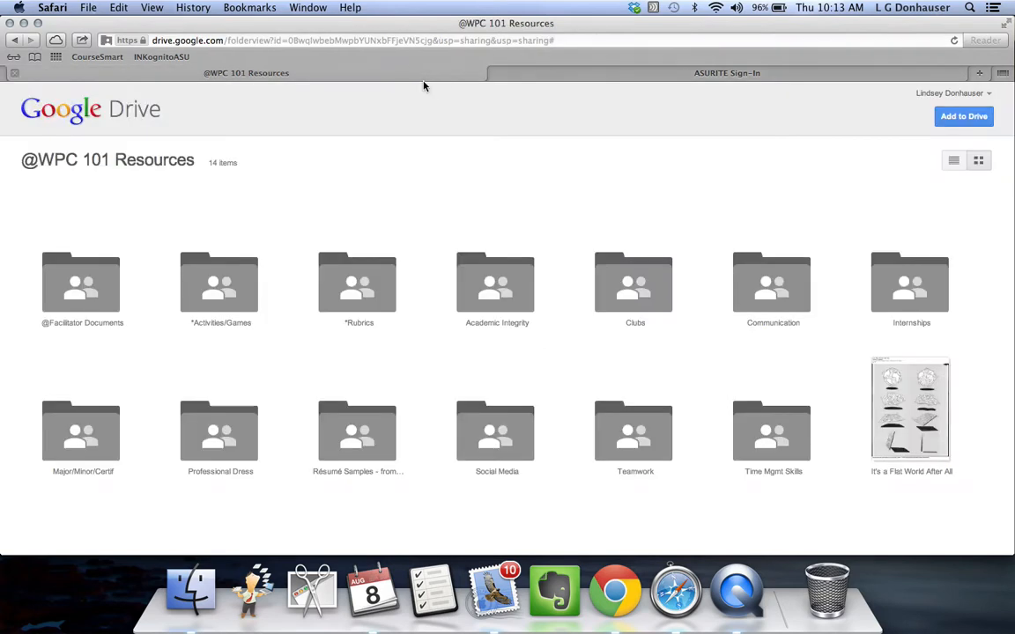
mouse_move(617, 169)
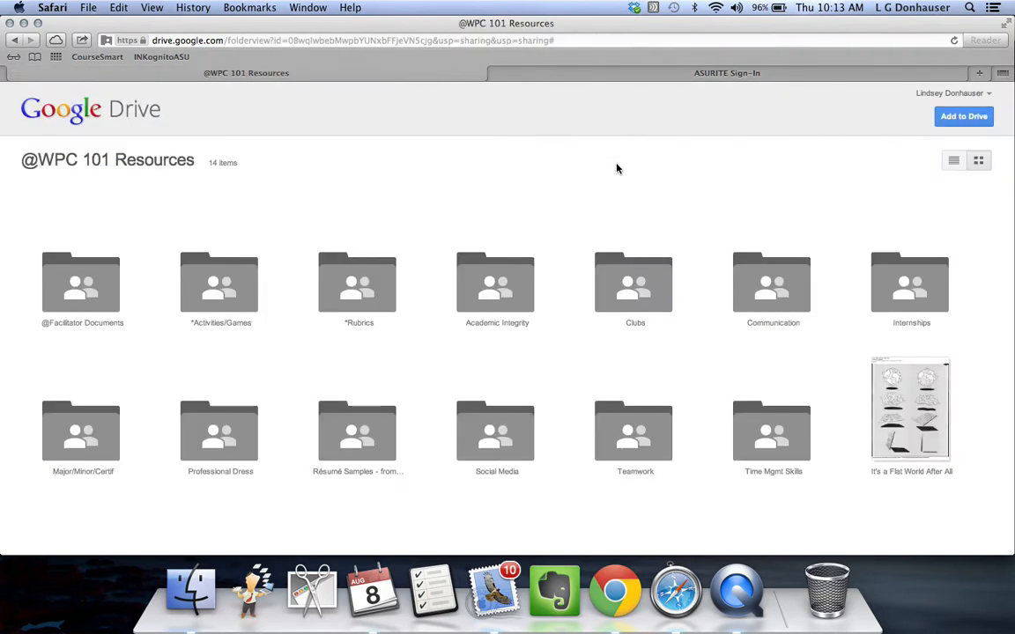
mouse_move(433, 295)
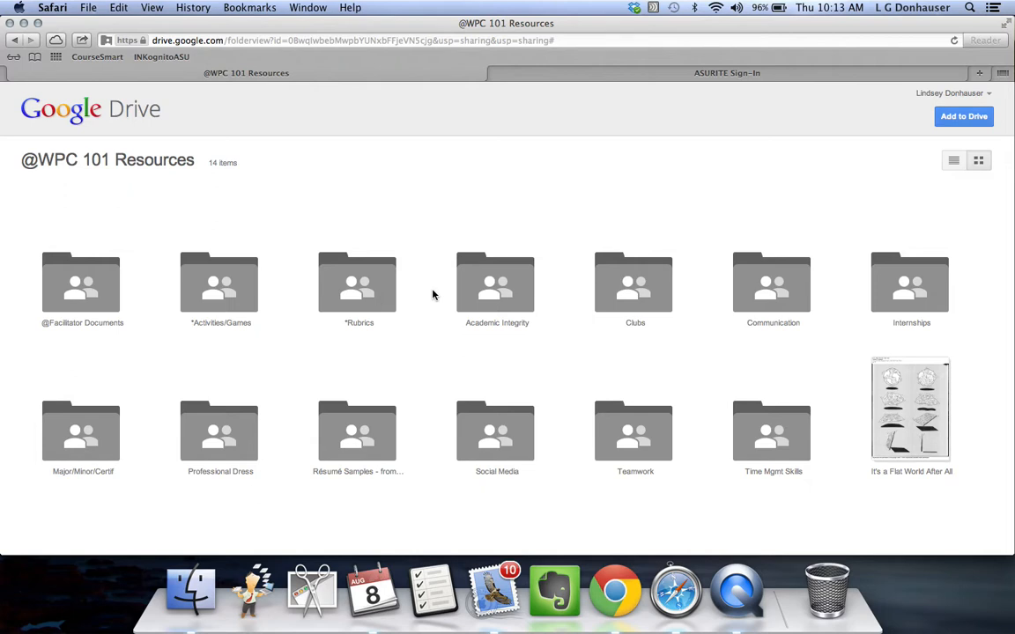
mouse_move(450, 257)
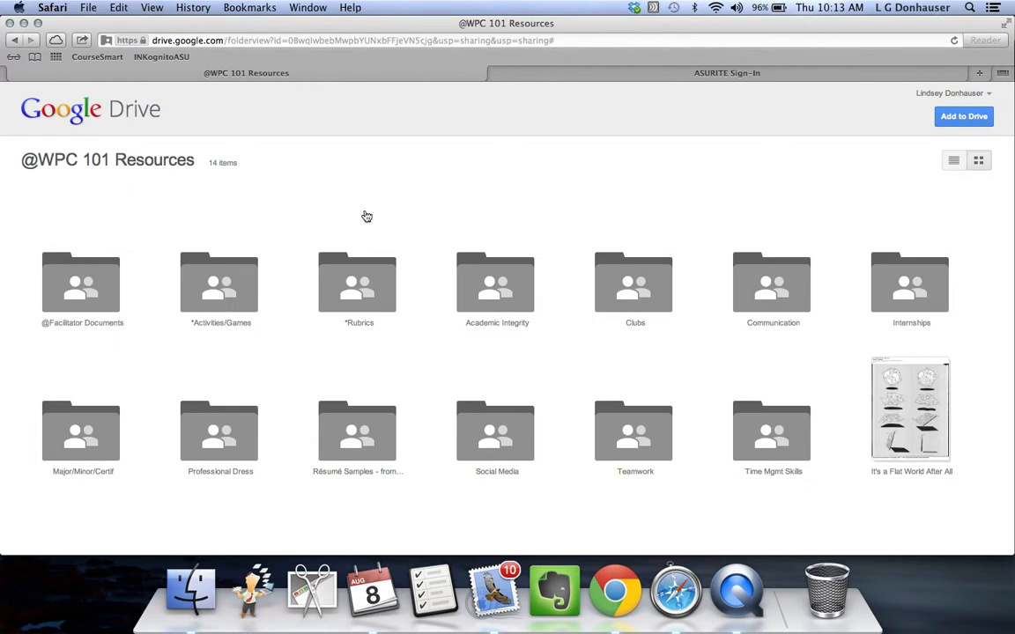
mouse_move(48, 354)
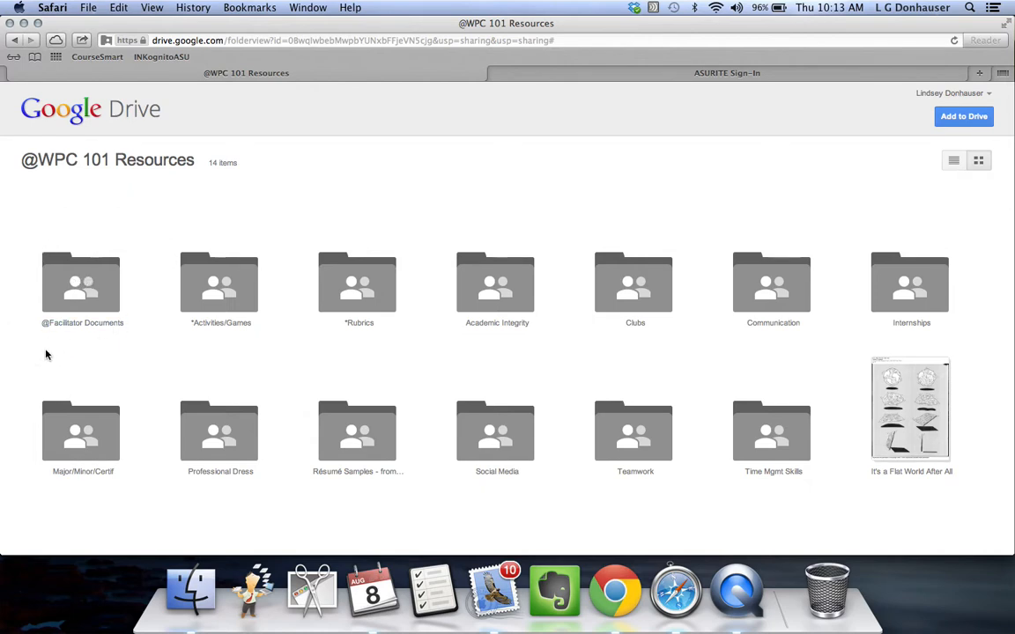
mouse_move(608, 188)
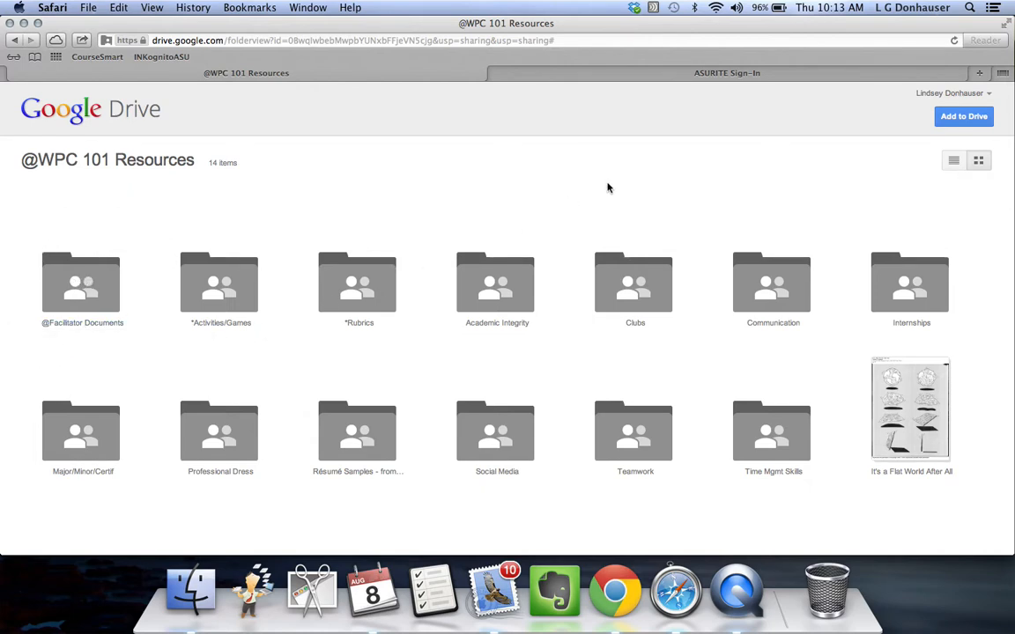
mouse_move(850, 129)
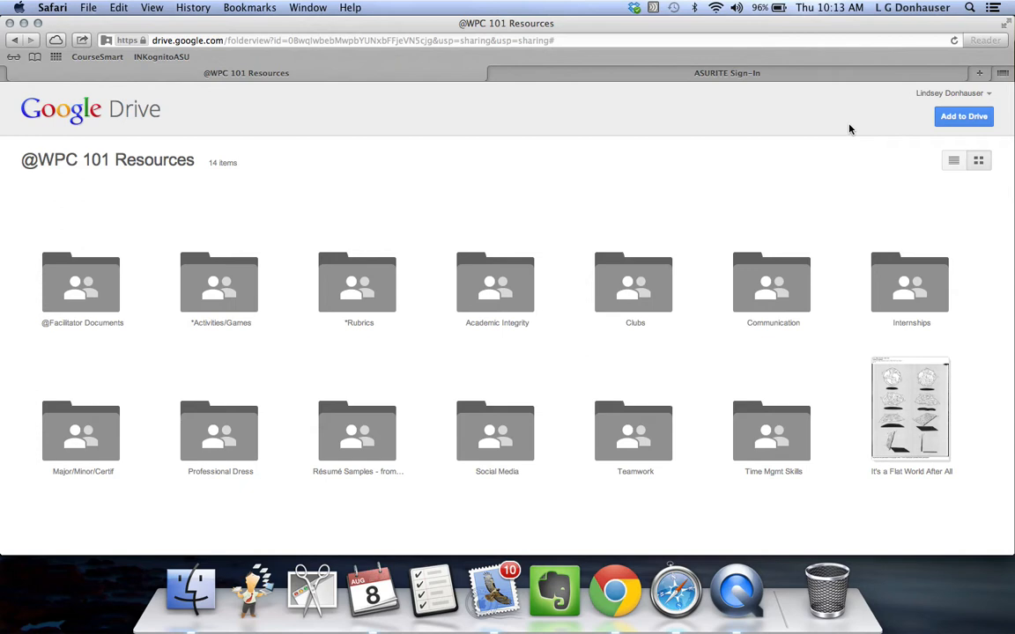
mouse_move(964, 116)
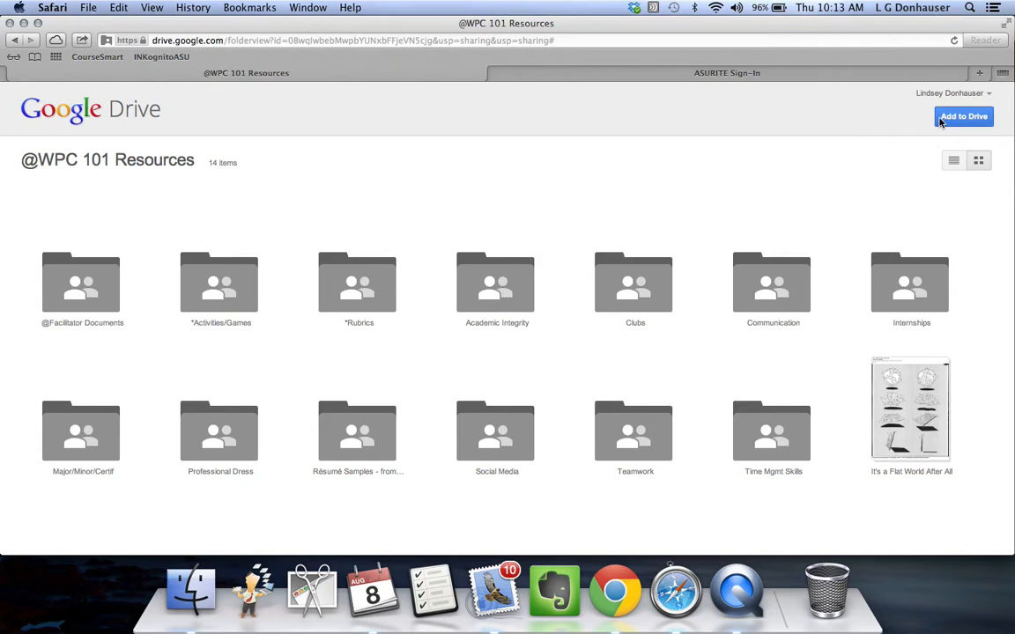
mouse_move(964, 122)
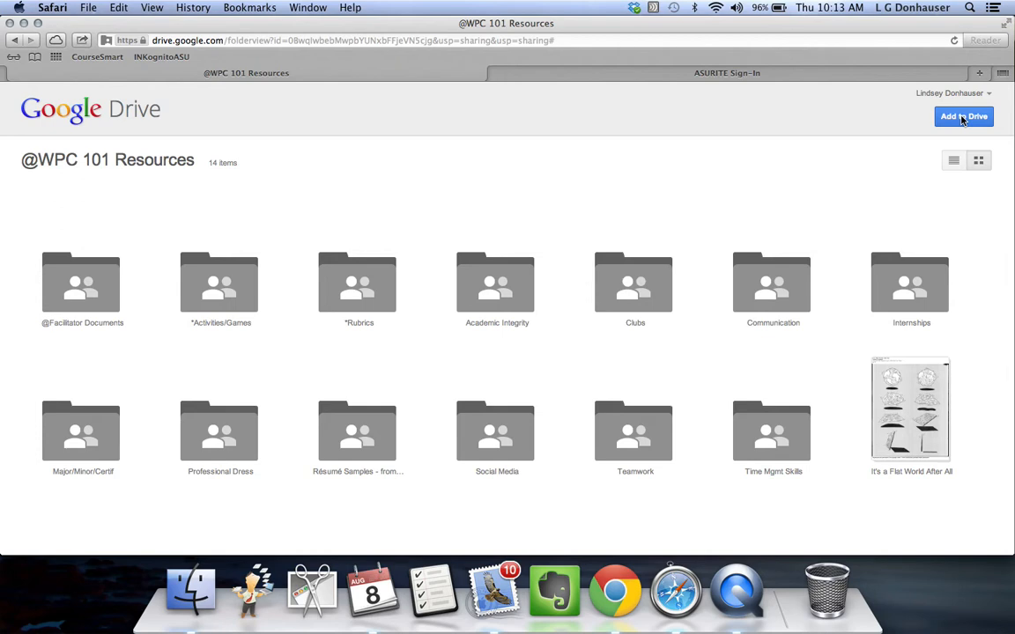
click(963, 117)
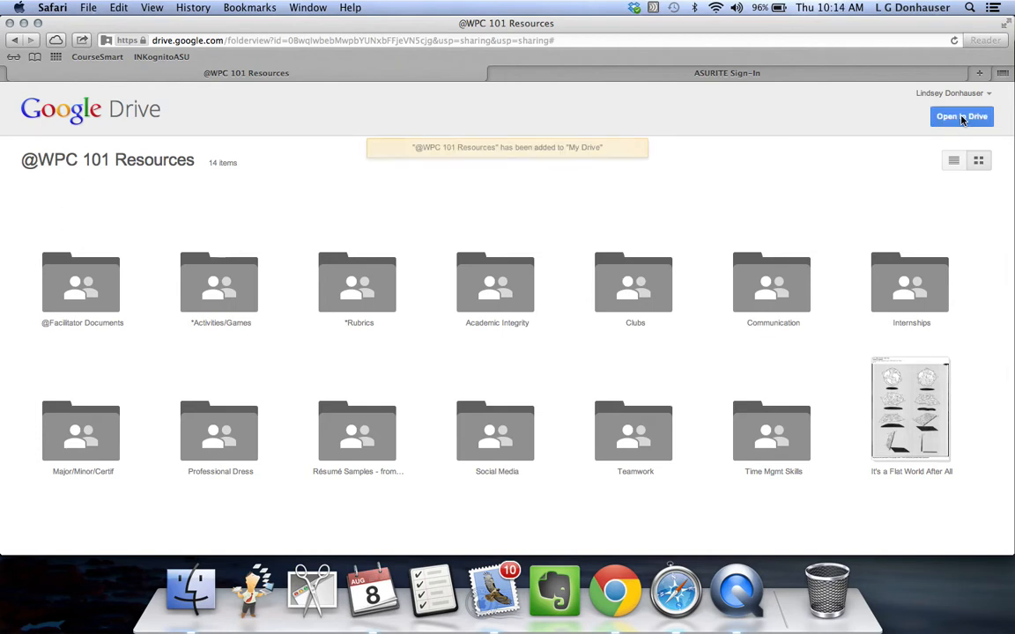
mouse_move(920, 118)
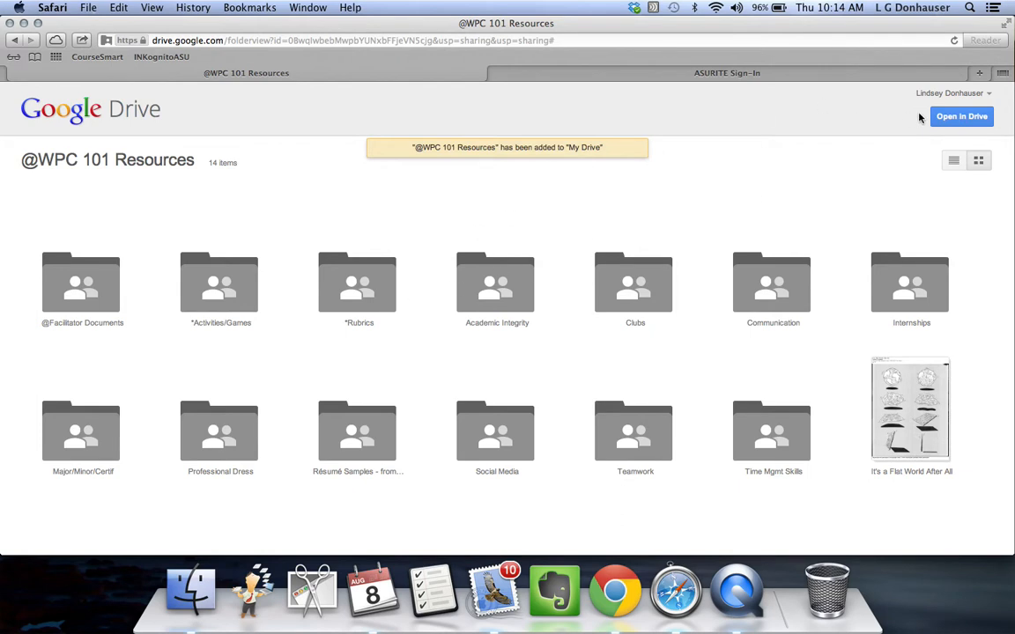
click(961, 115)
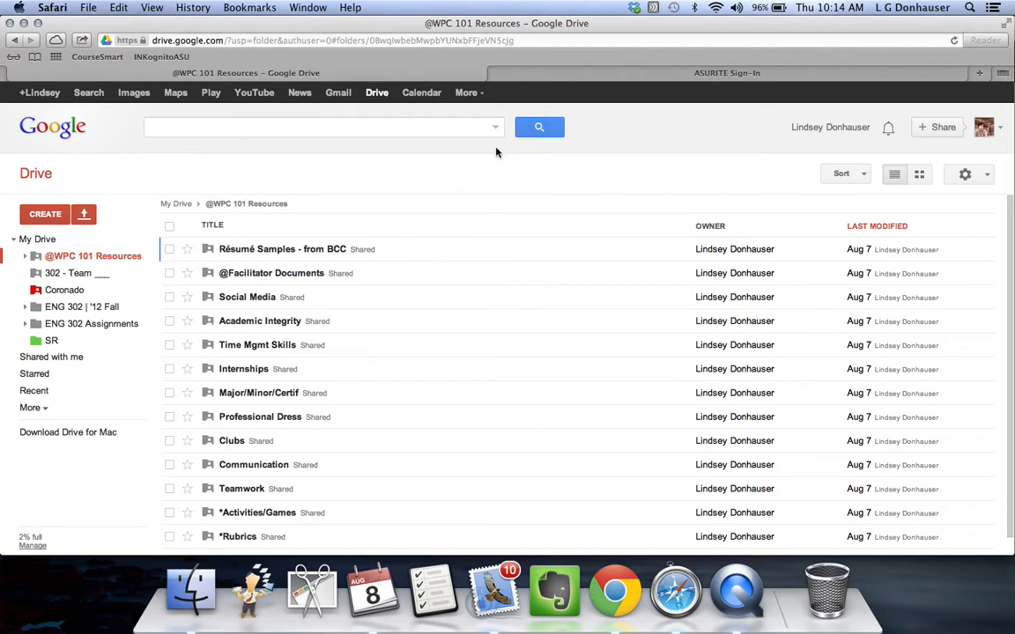
mouse_move(785, 33)
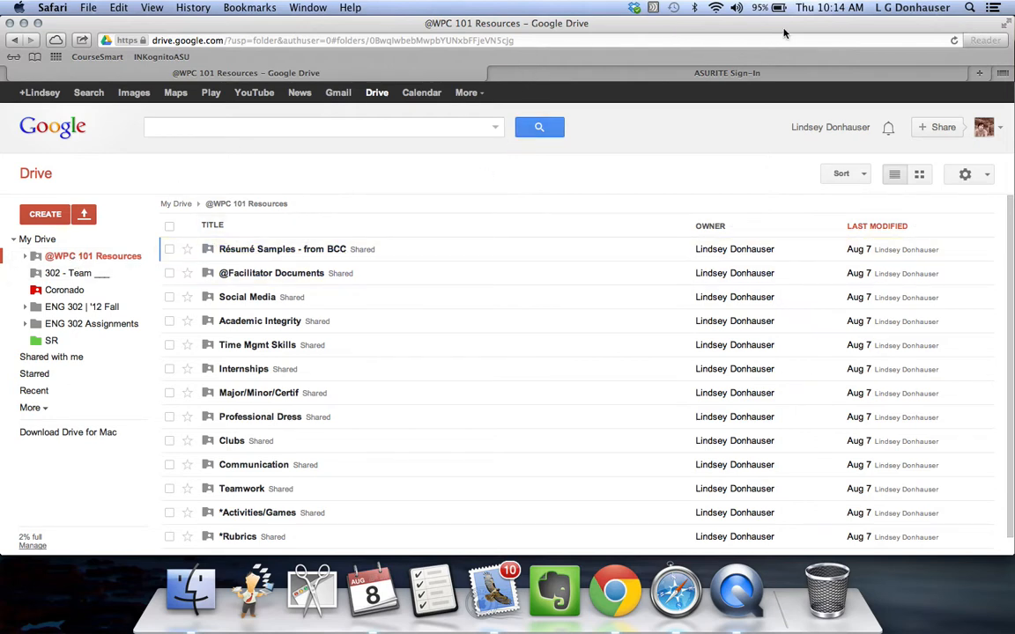
scroll(down, 3)
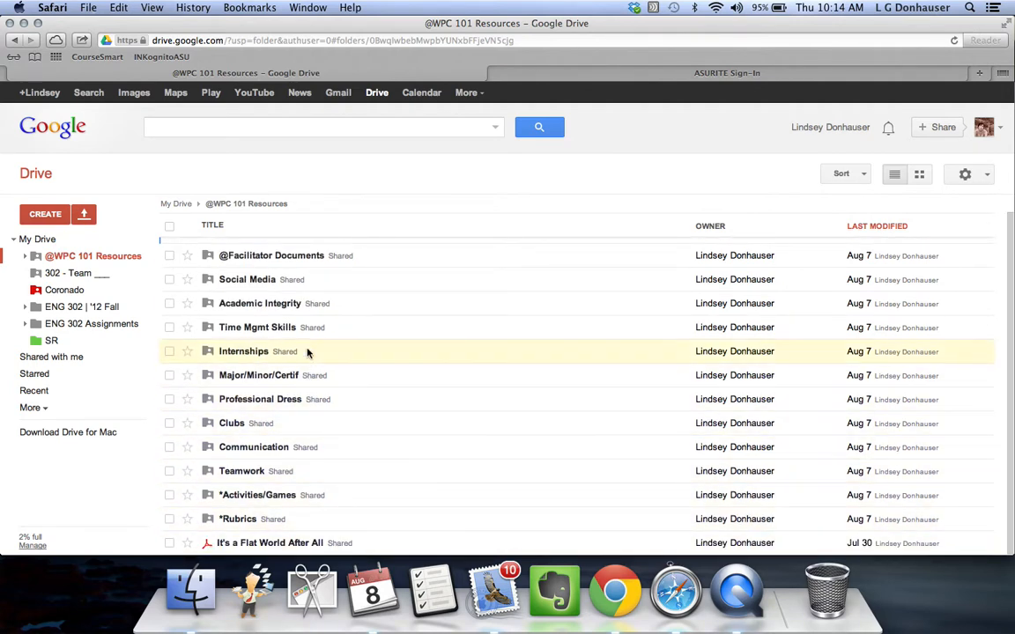
mouse_move(271, 255)
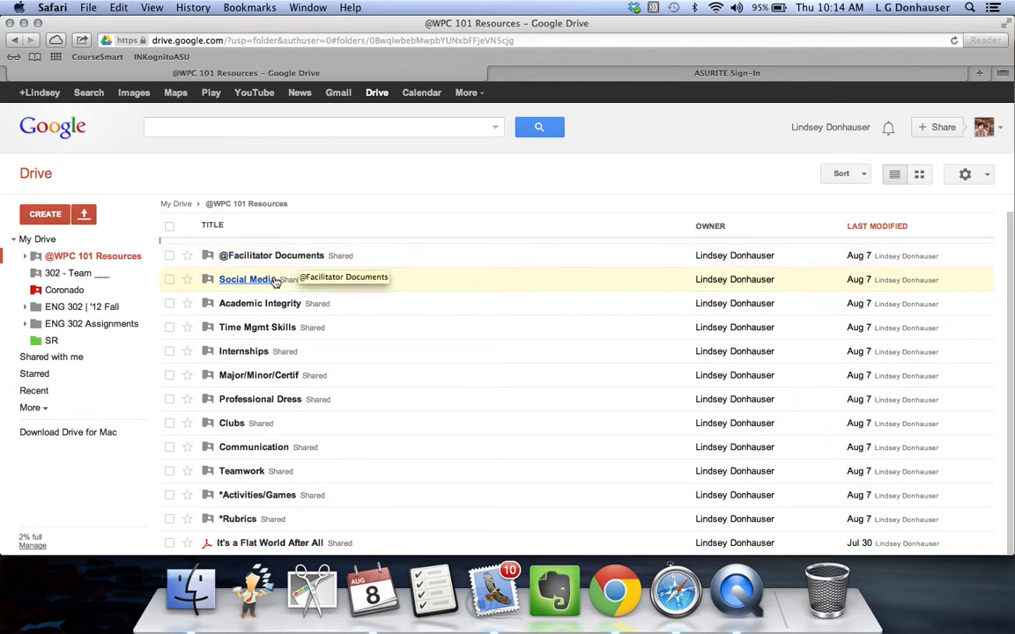
mouse_move(261, 399)
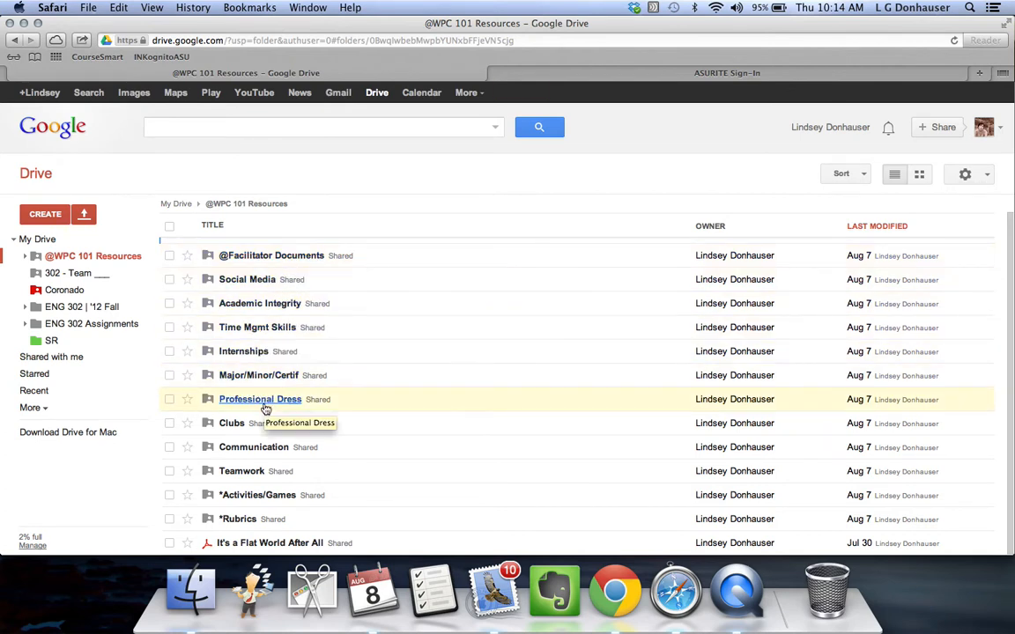
mouse_move(253, 447)
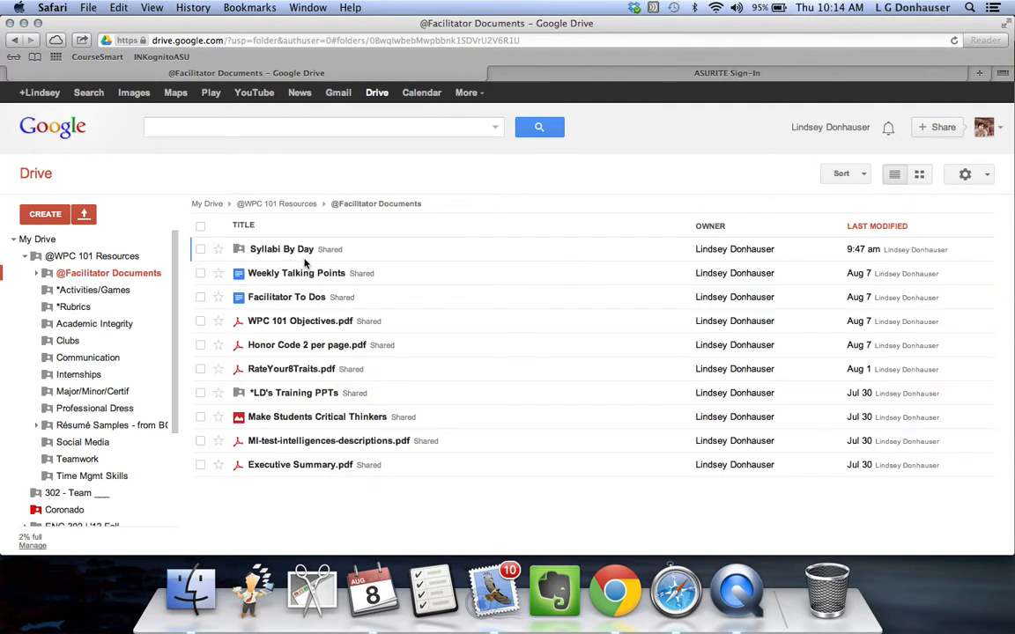
mouse_move(282, 248)
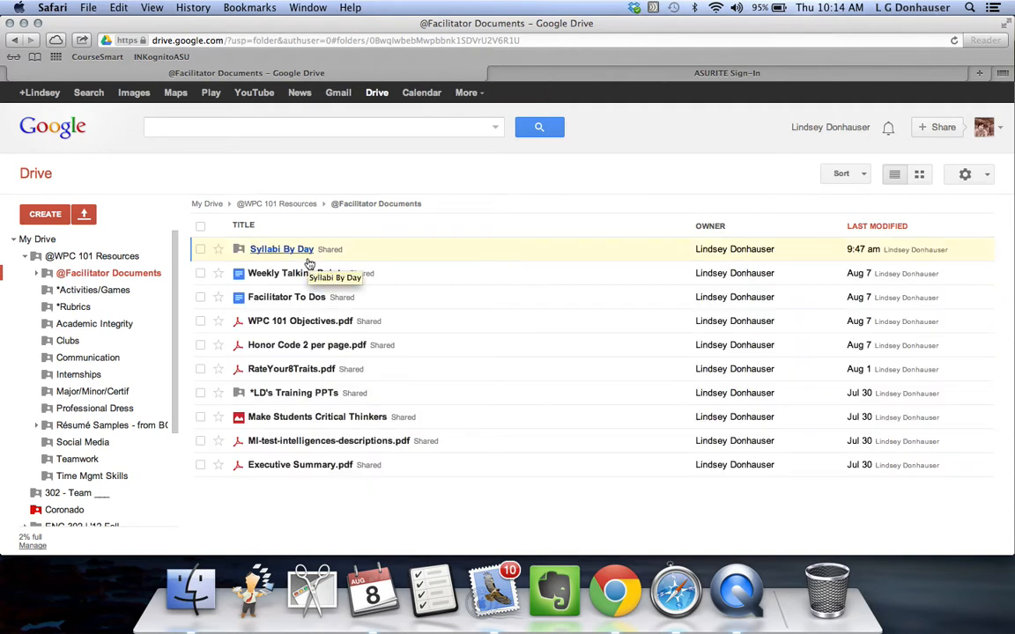
mouse_move(280, 261)
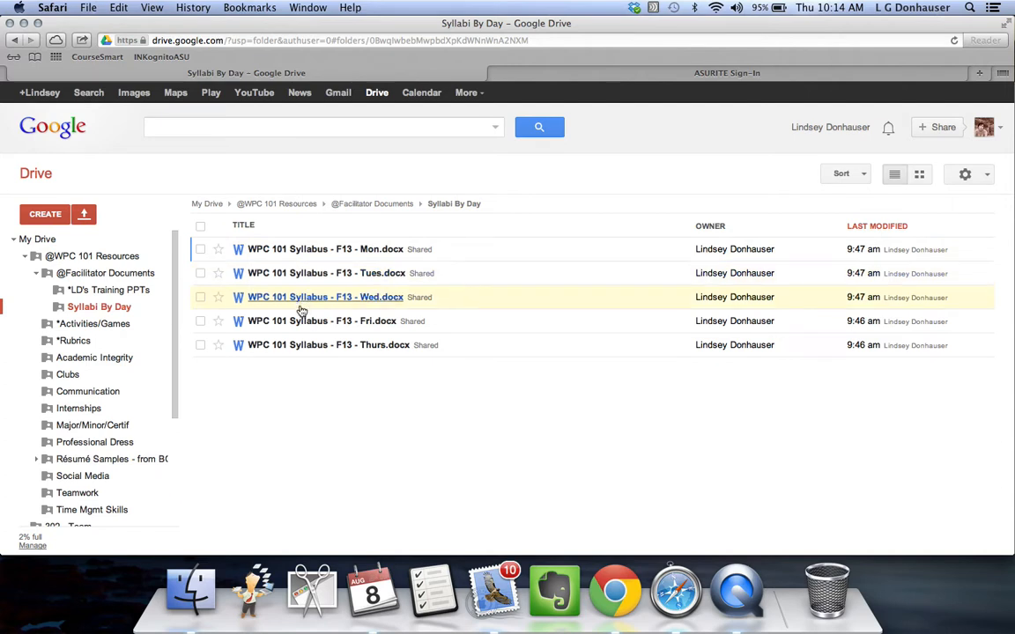
mouse_move(295, 272)
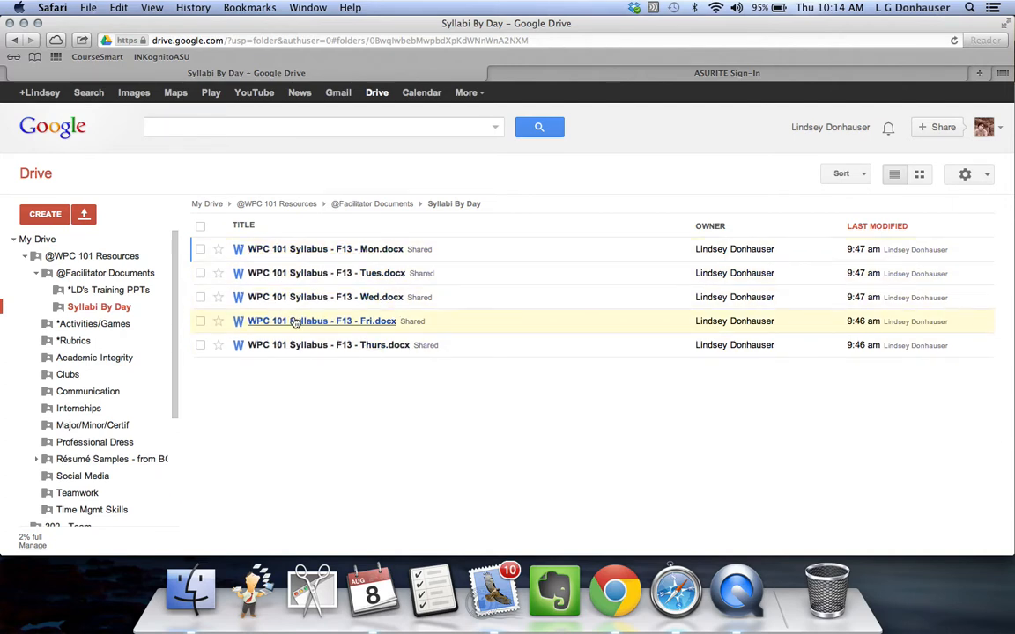
mouse_move(282, 296)
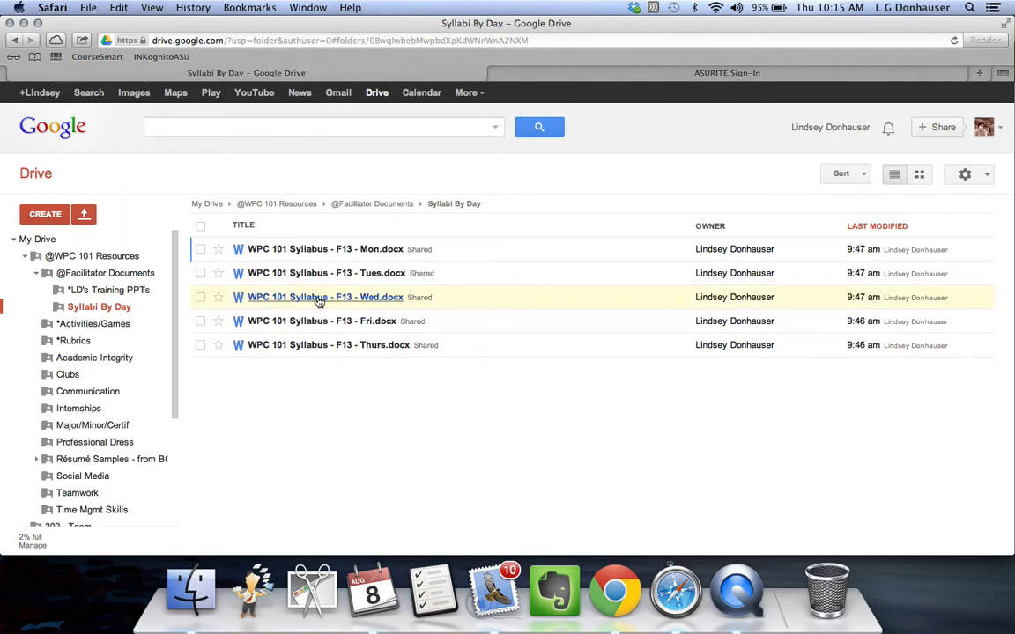
mouse_move(325, 297)
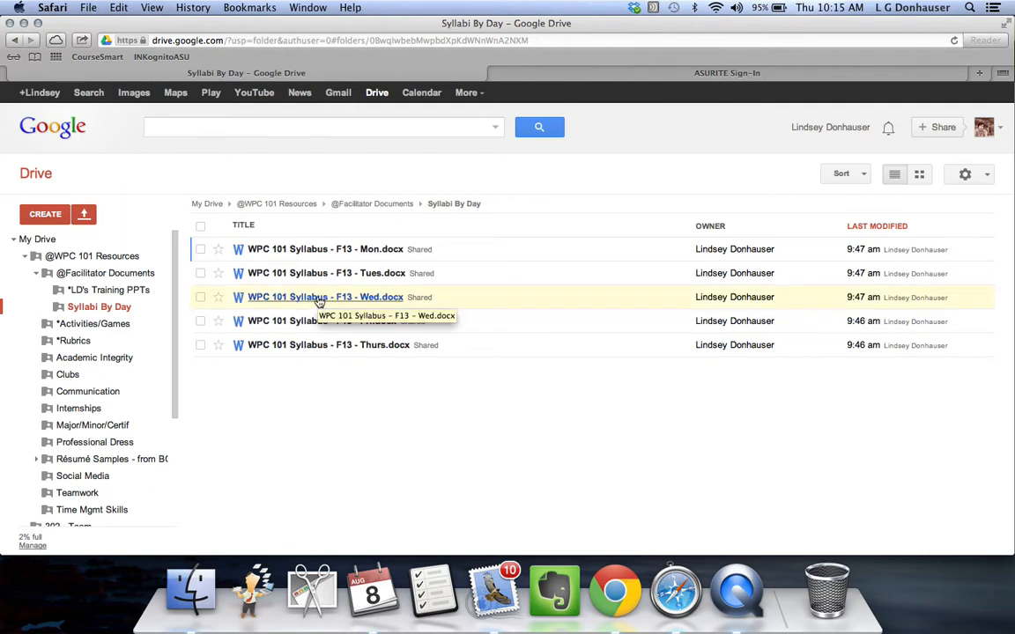
mouse_move(293, 306)
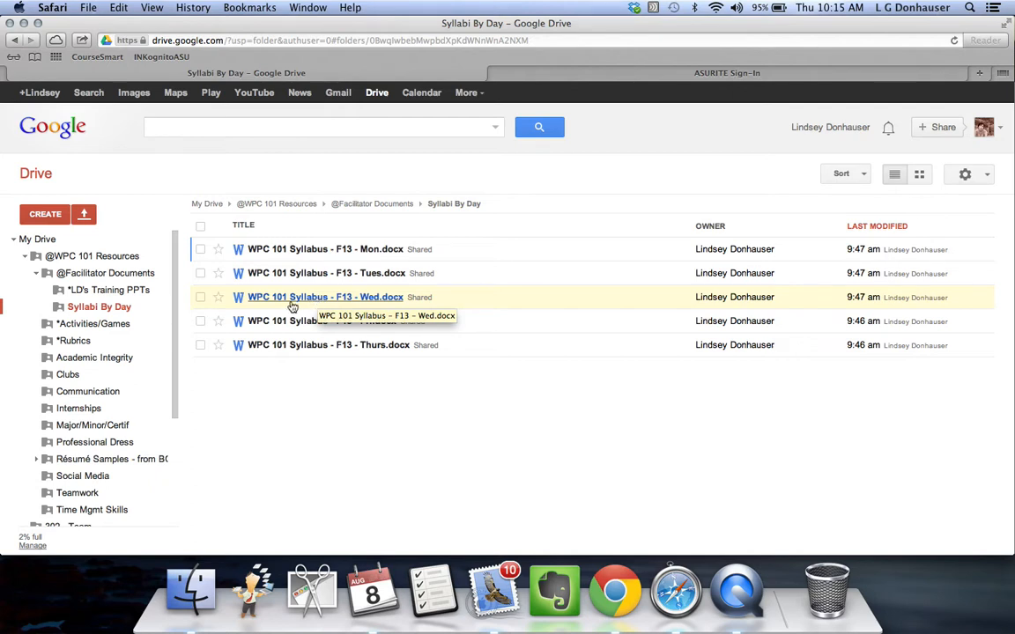
Preview WPC 101 Syllabus - F13 - Wed.docx from the Syllabi By Day folder
click(324, 297)
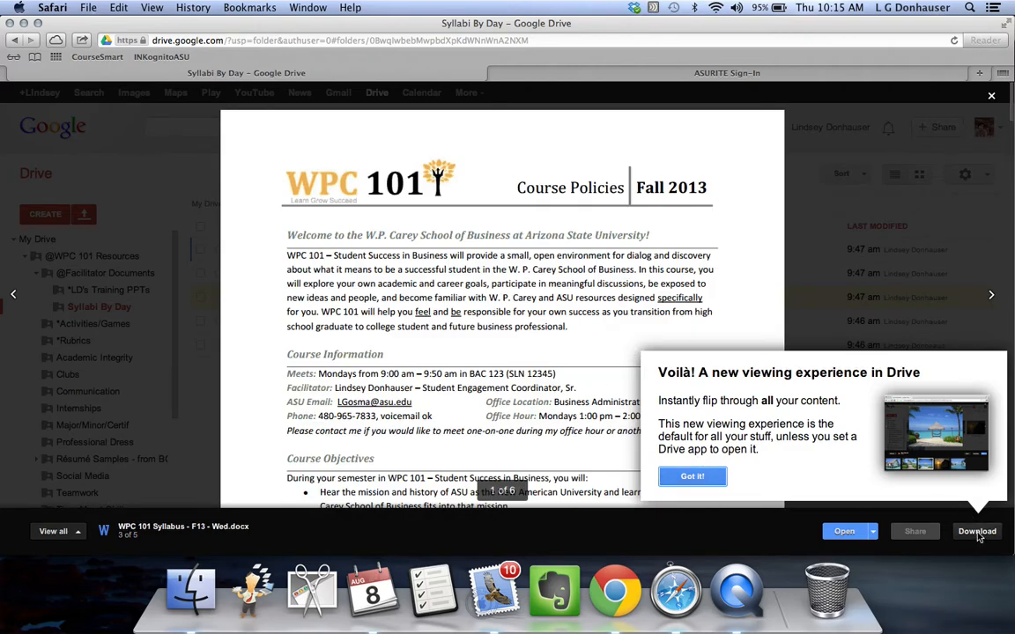
Download the Wednesday syllabus, open it in its own tab, and browse to LD's Training PPTs
click(692, 476)
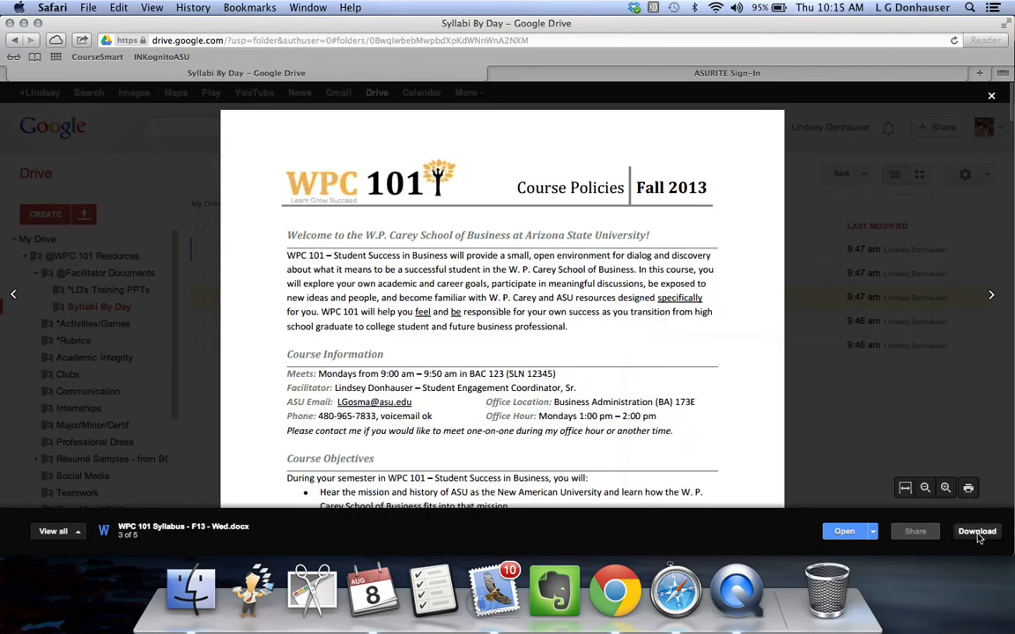
click(976, 531)
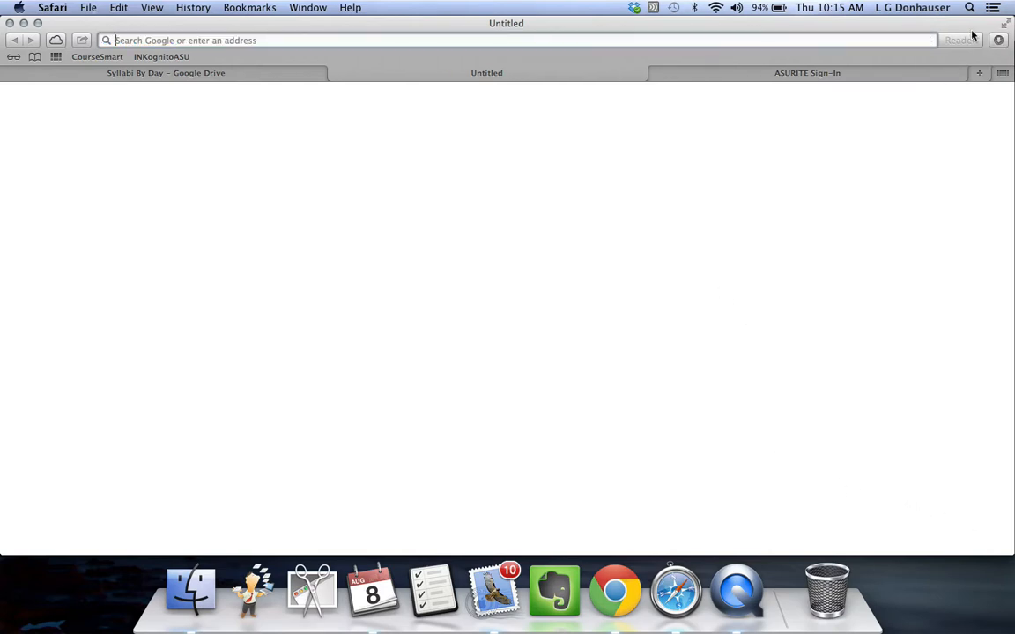
mouse_move(540, 212)
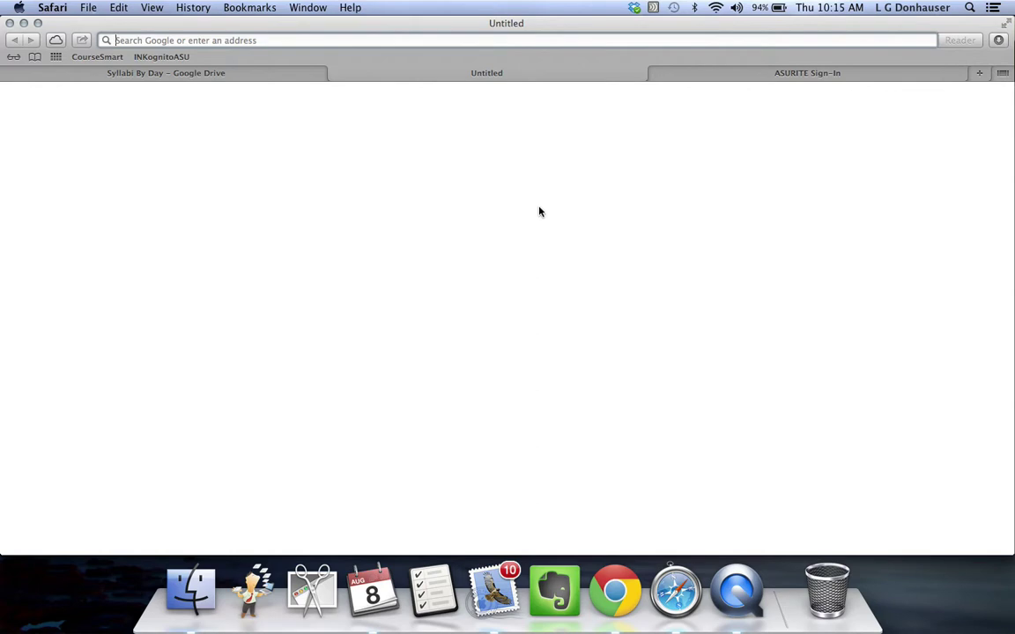
mouse_move(231, 95)
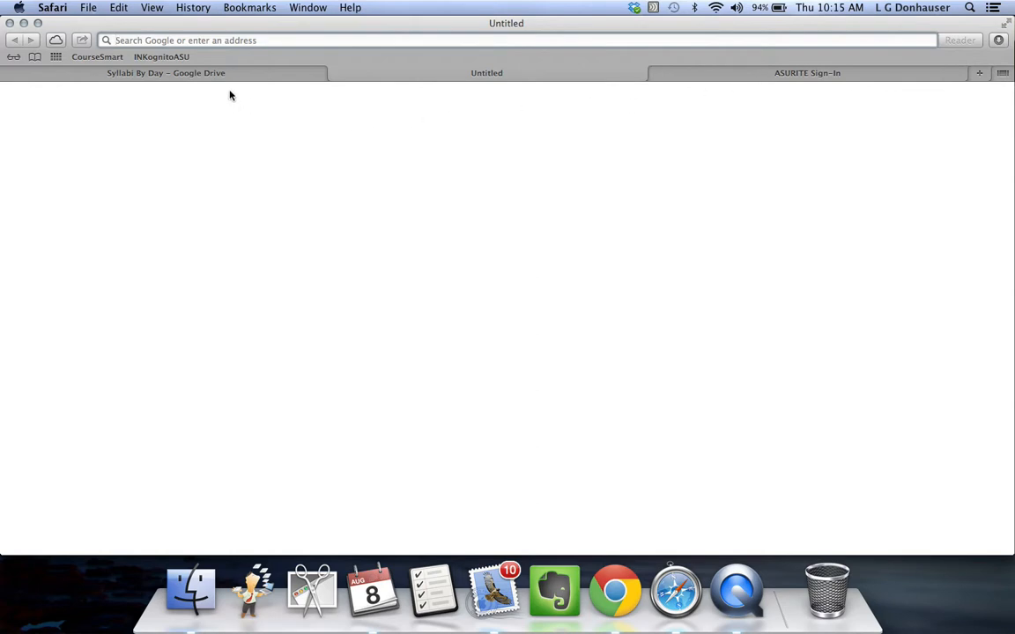
click(165, 72)
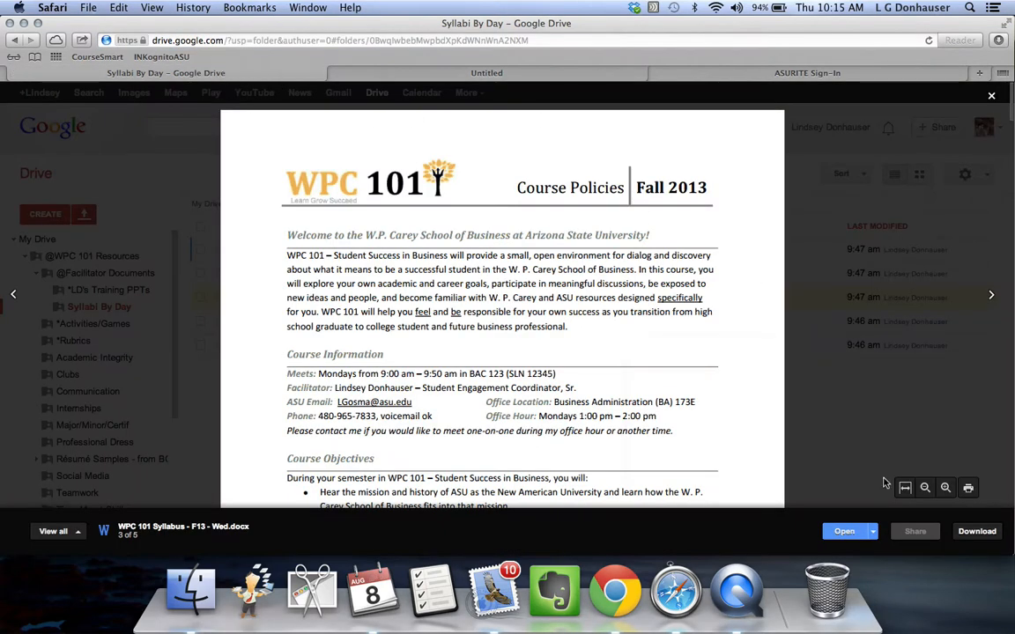
click(844, 532)
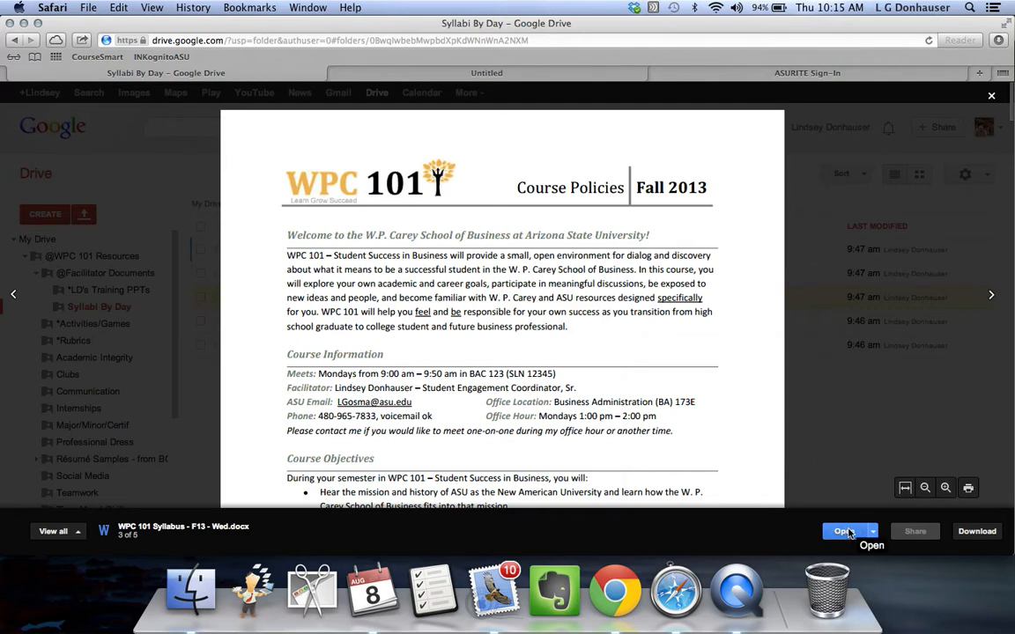
click(843, 530)
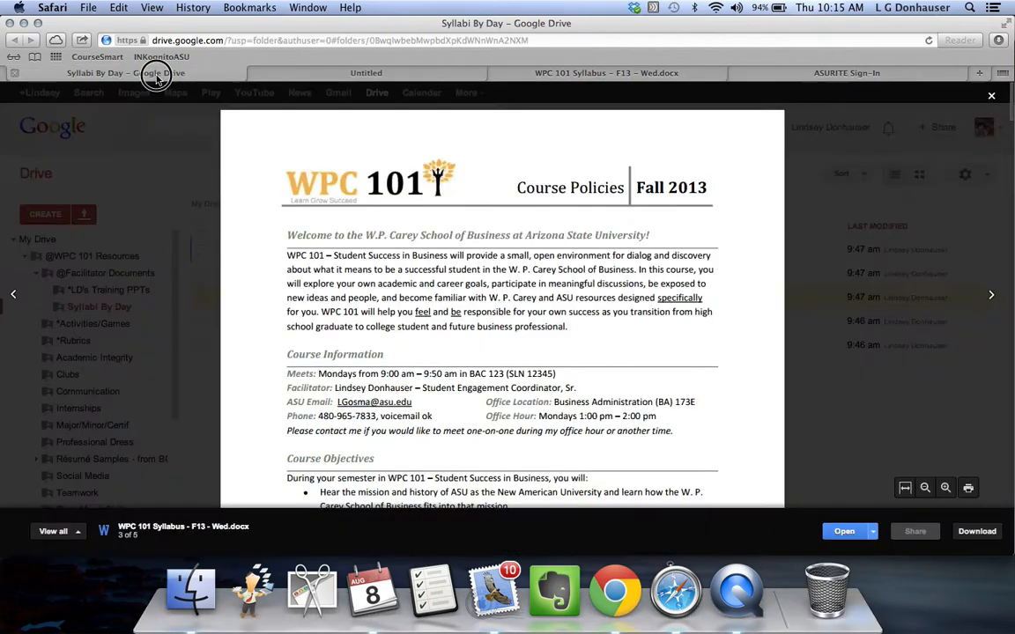
mouse_move(493, 586)
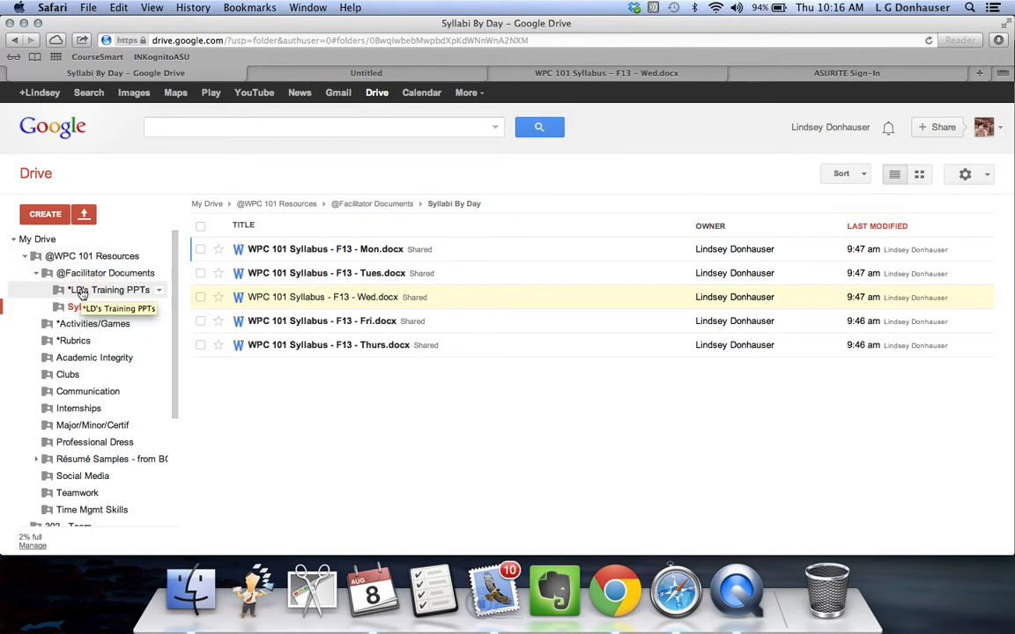
click(109, 289)
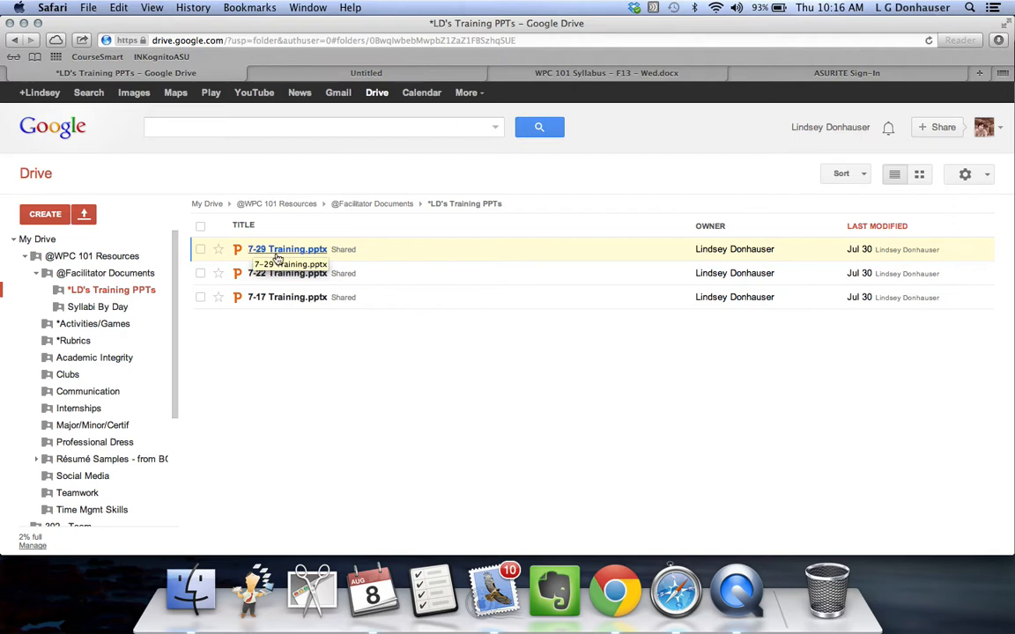
click(286, 249)
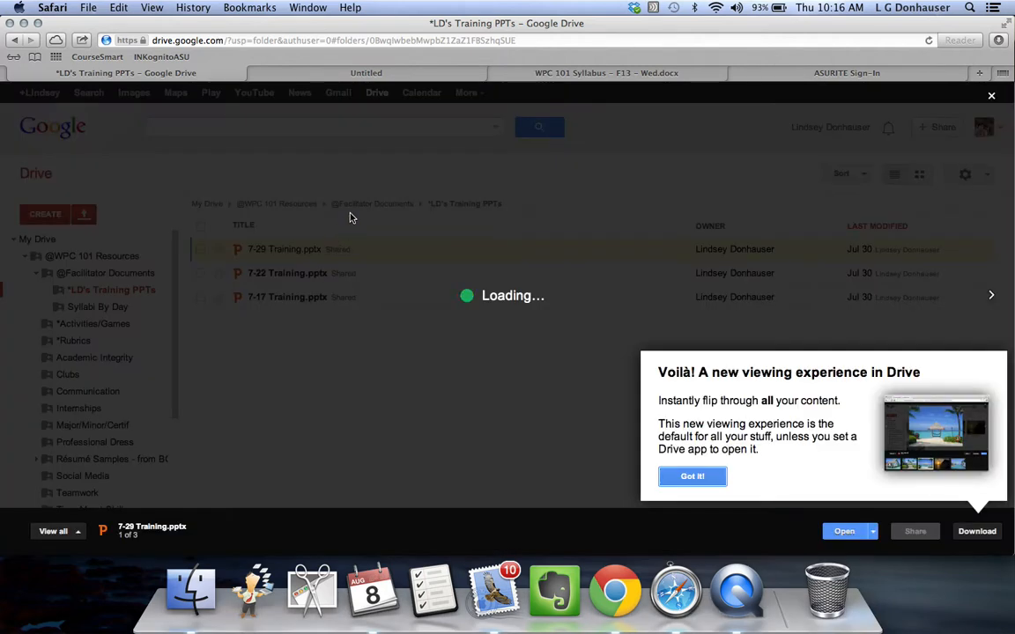
mouse_move(529, 265)
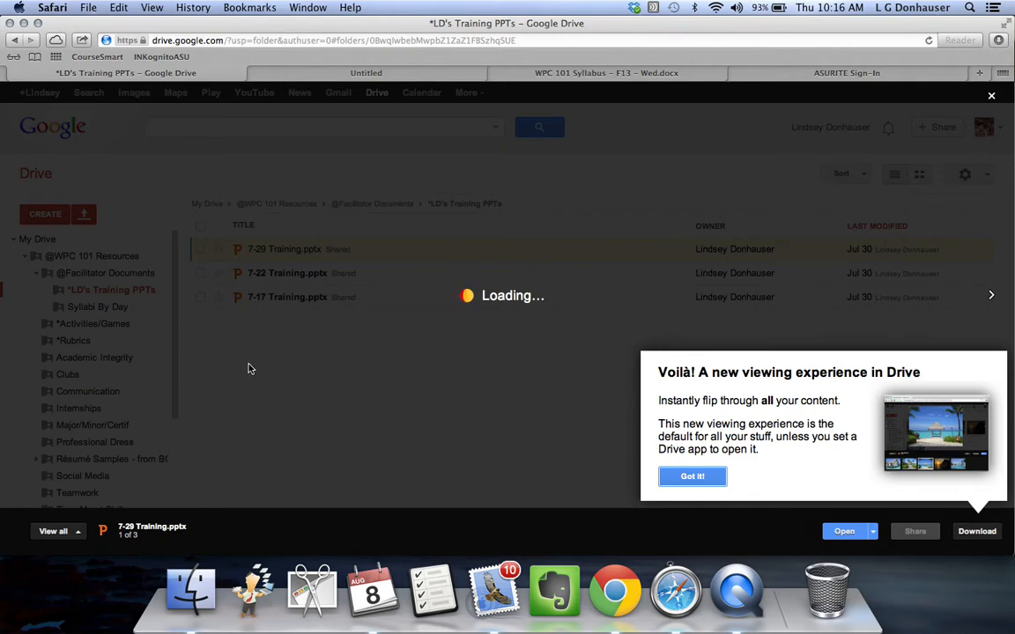
click(693, 475)
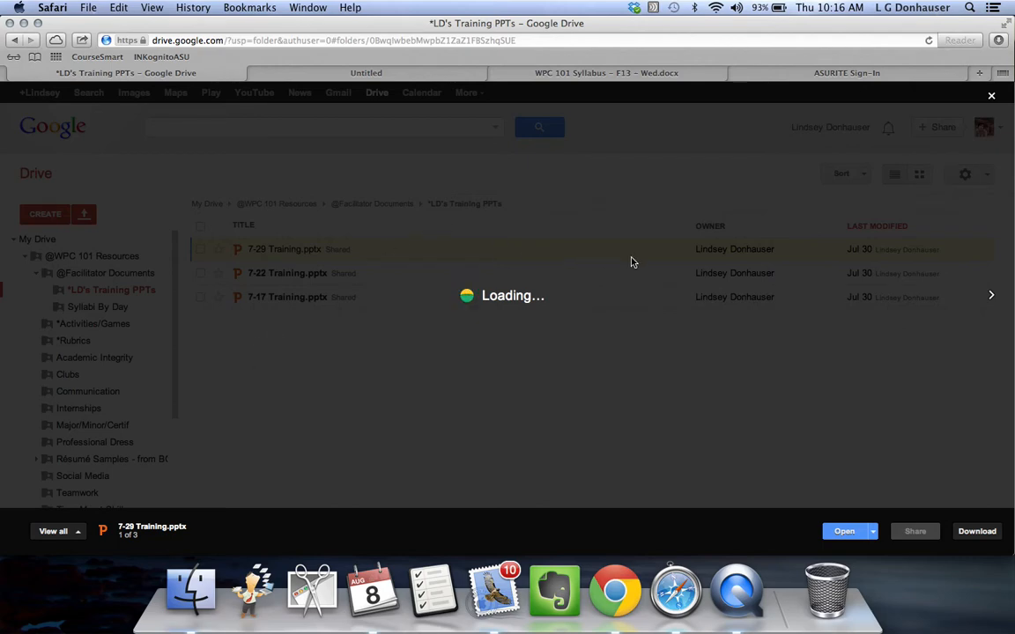
mouse_move(991, 96)
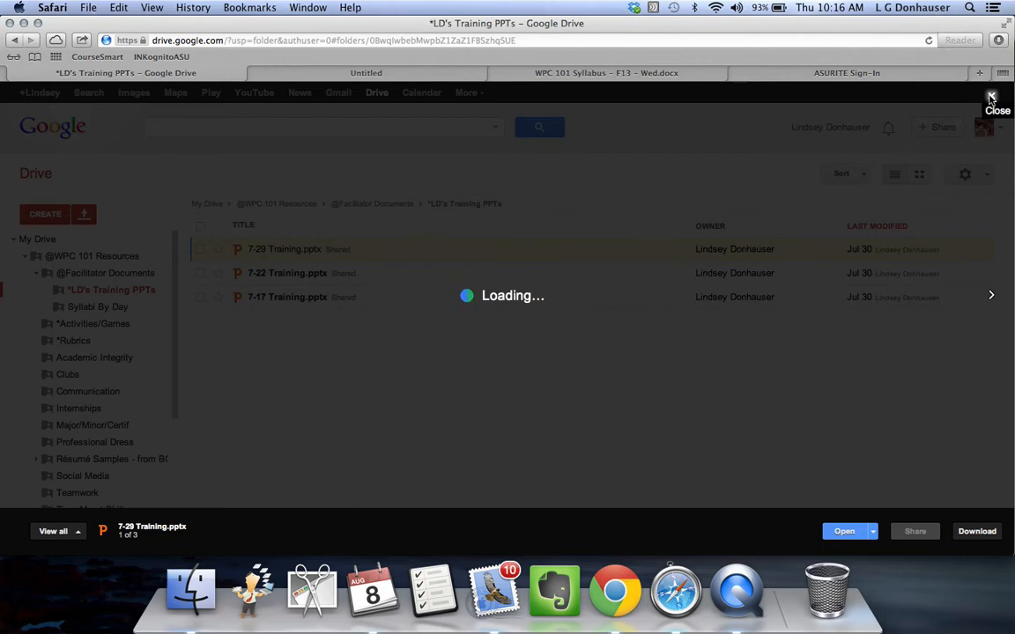
click(990, 97)
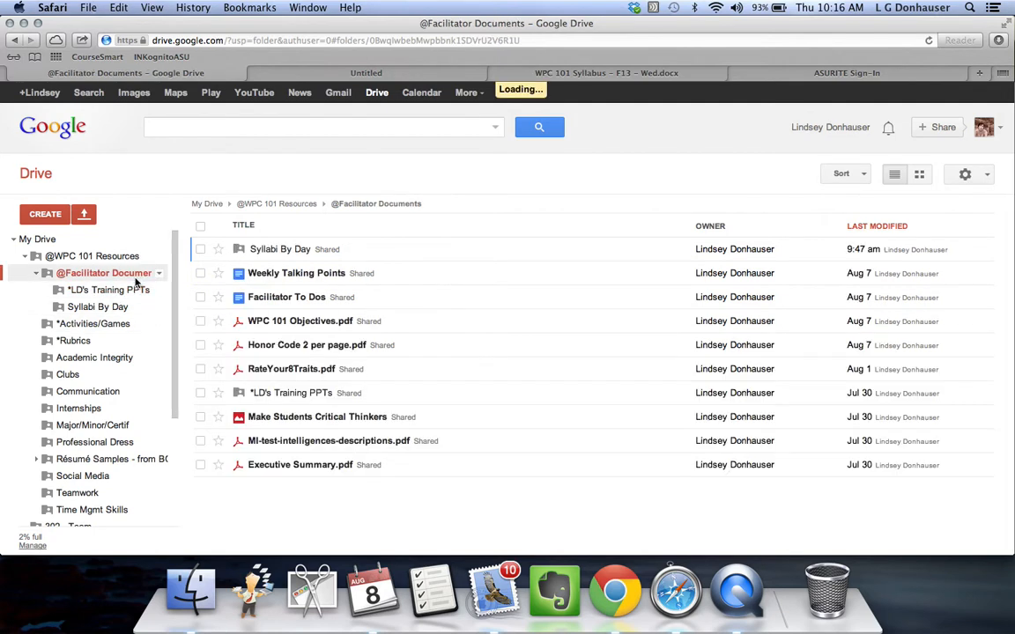
click(296, 273)
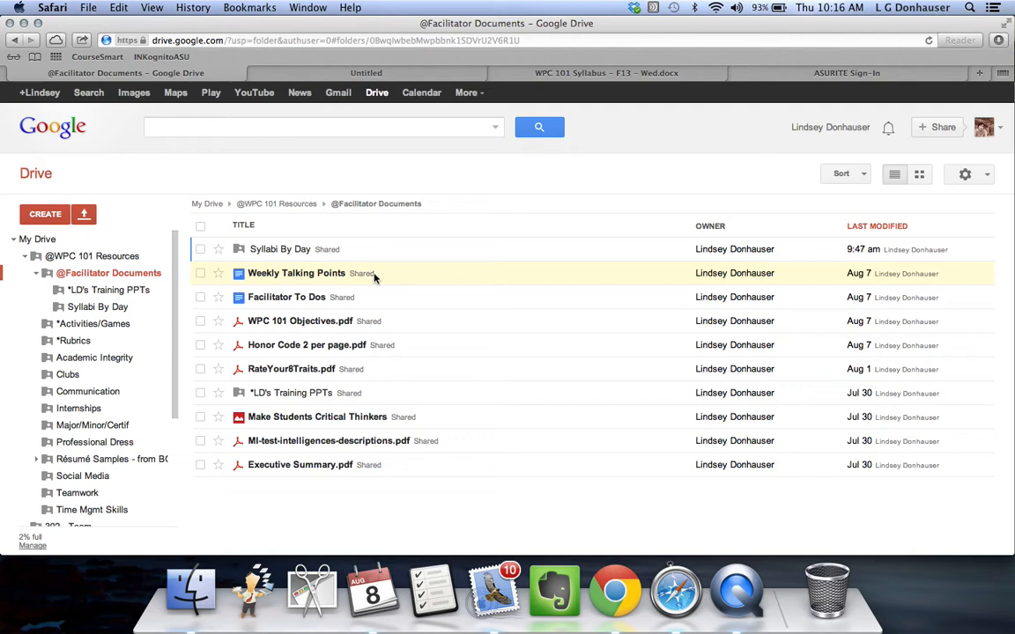
mouse_move(297, 297)
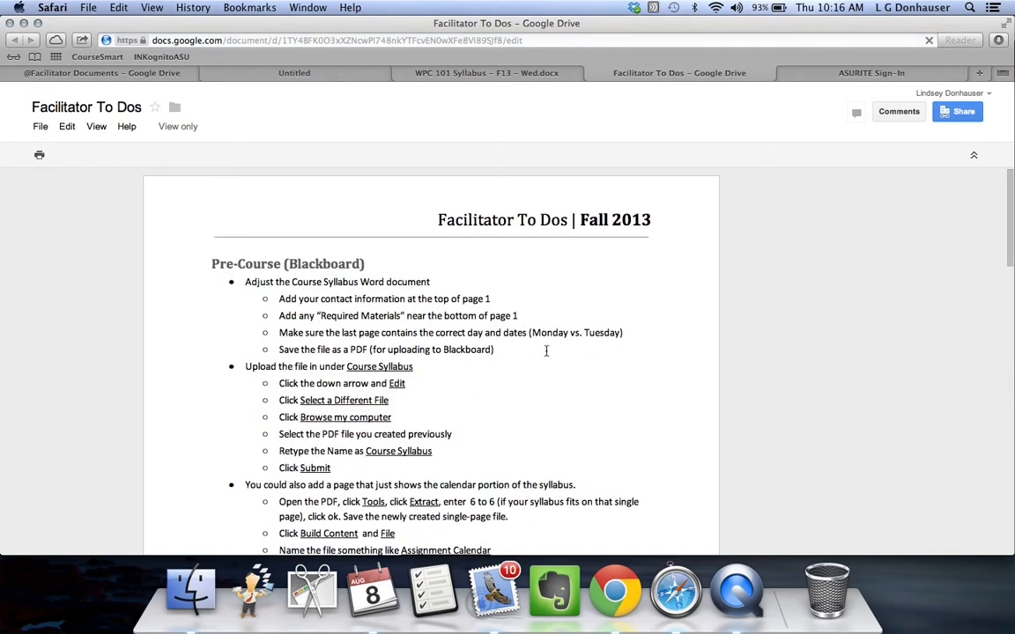
mouse_move(614, 420)
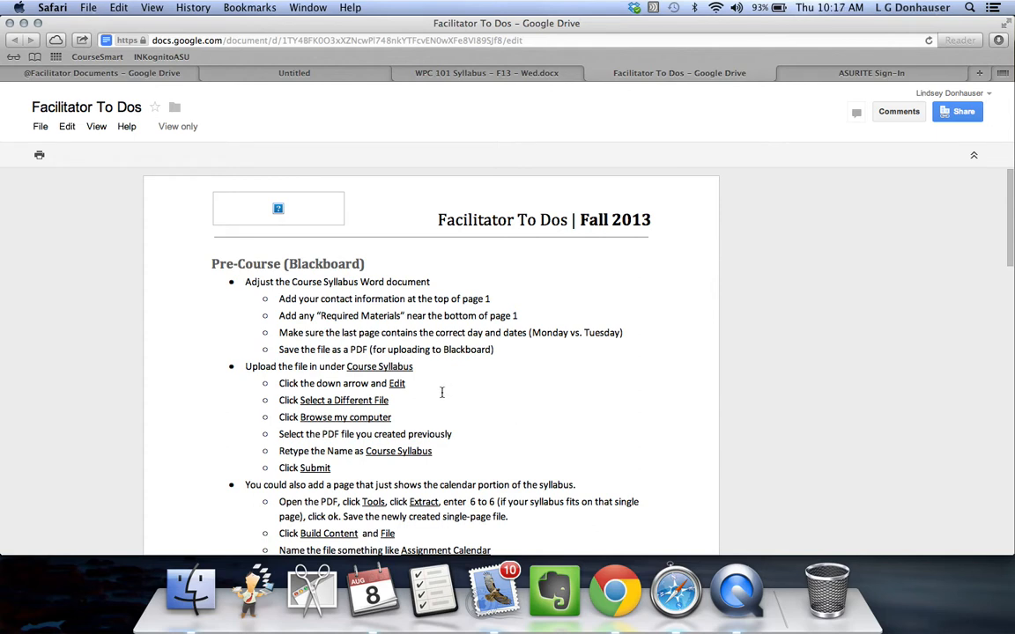
mouse_move(378, 239)
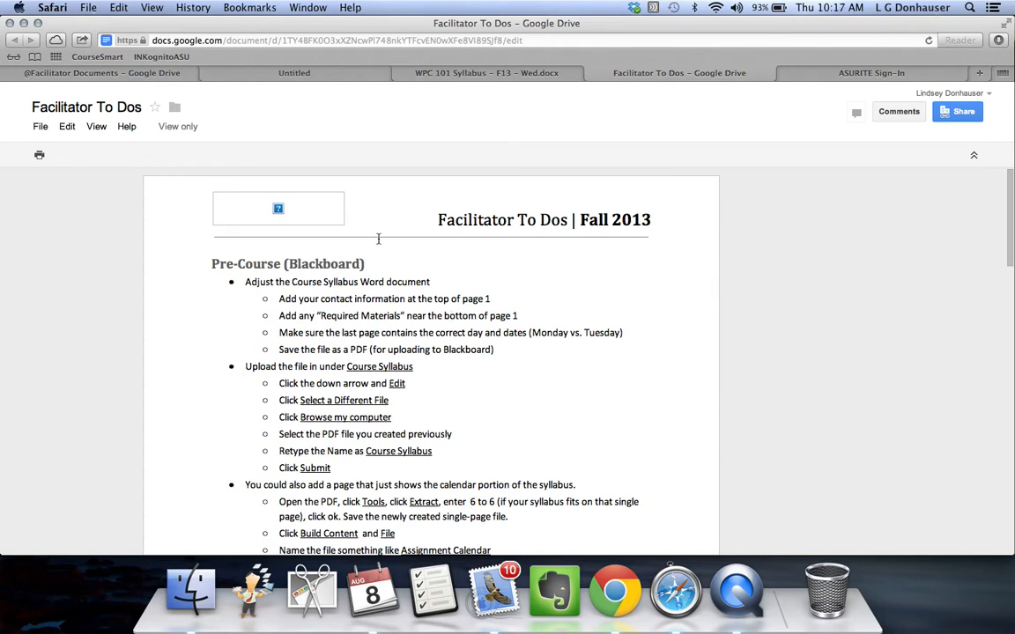
click(100, 73)
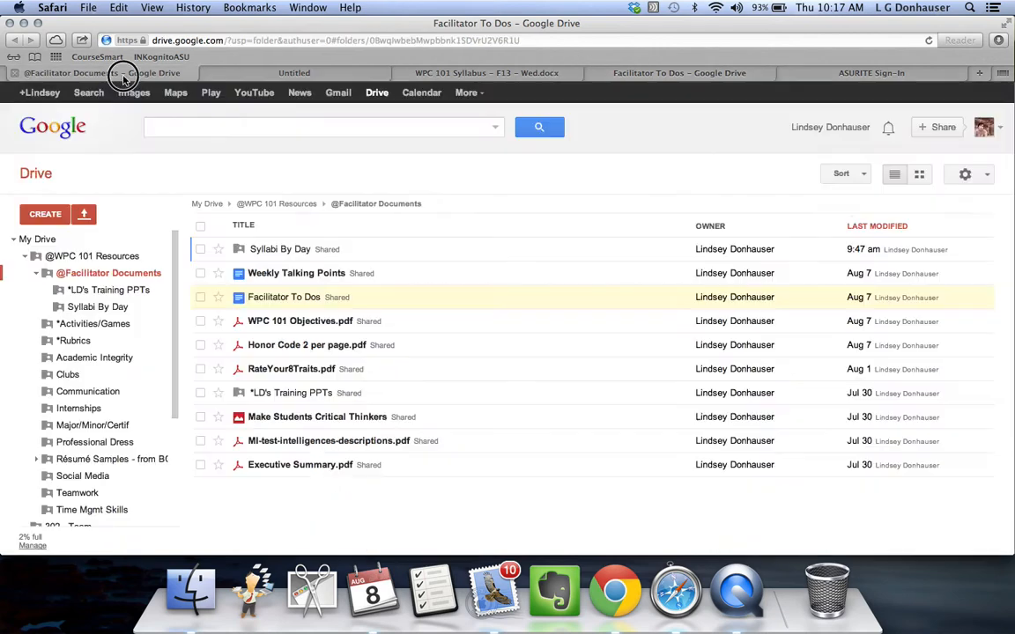
Open Weekly Talking Points and scroll through it to the Week 2 section
click(296, 273)
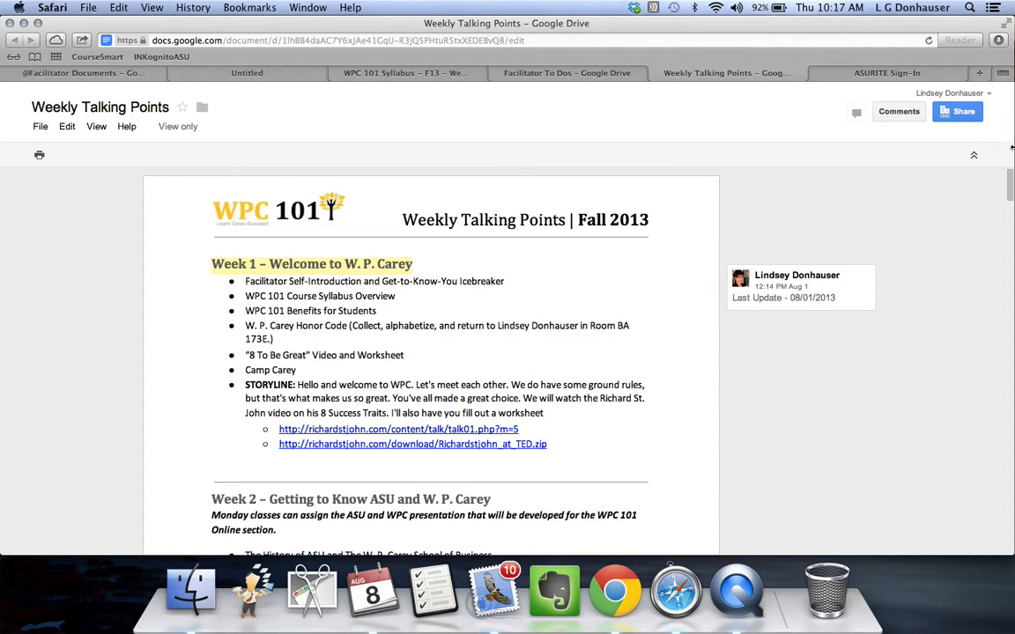
scroll(down, 3)
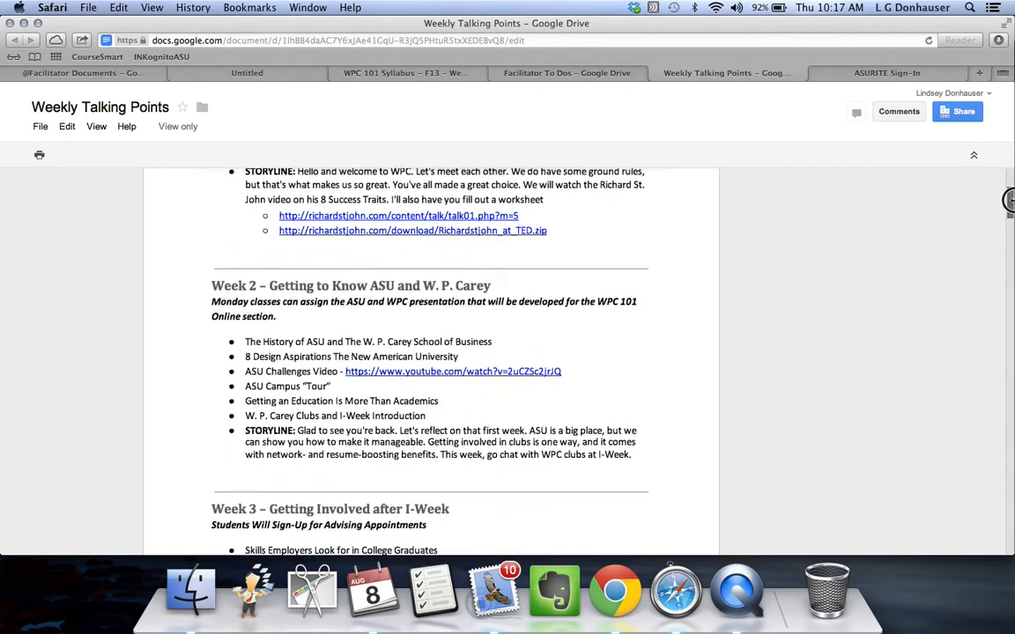
scroll(down, 3)
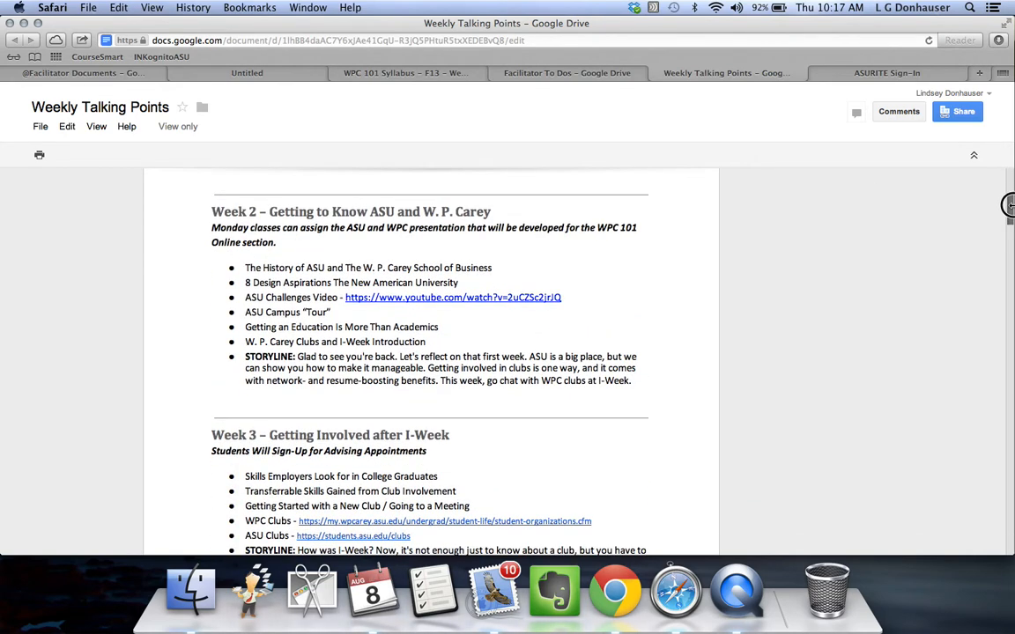
scroll(up, 3)
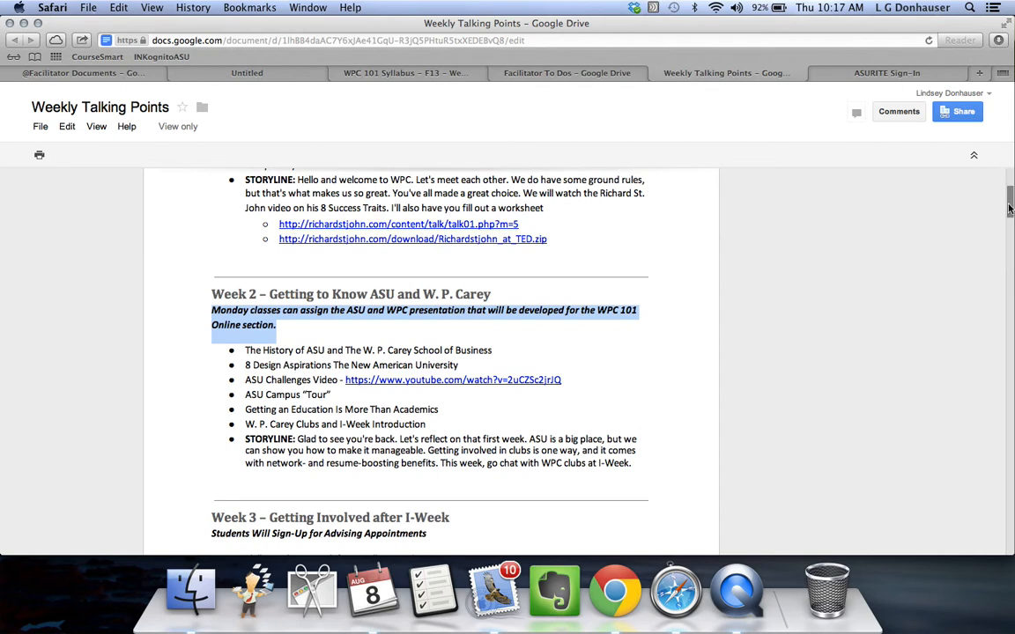
scroll(down, 3)
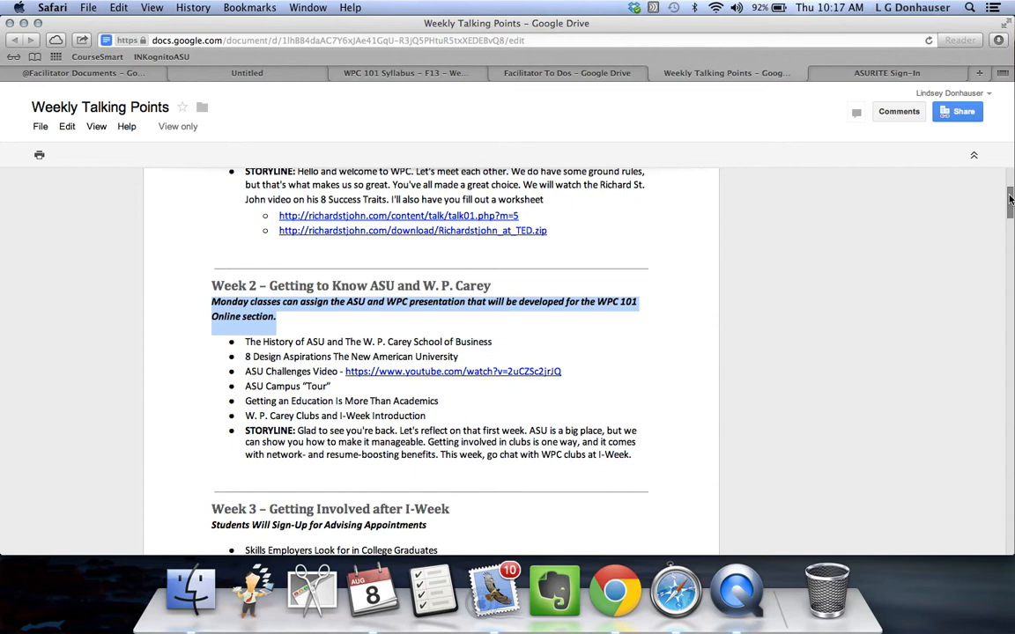
mouse_move(993, 191)
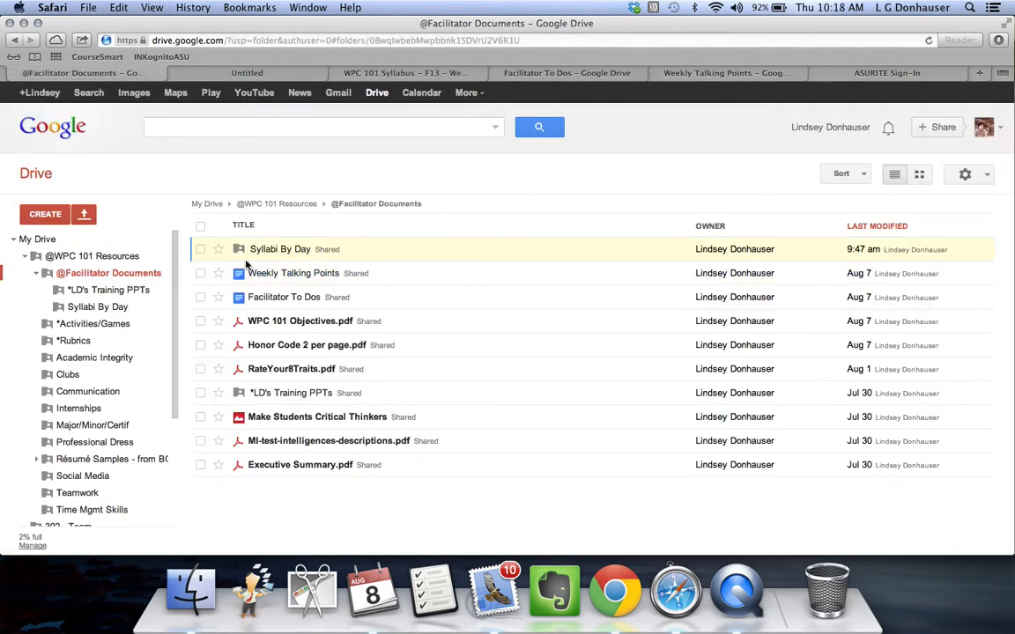
click(275, 204)
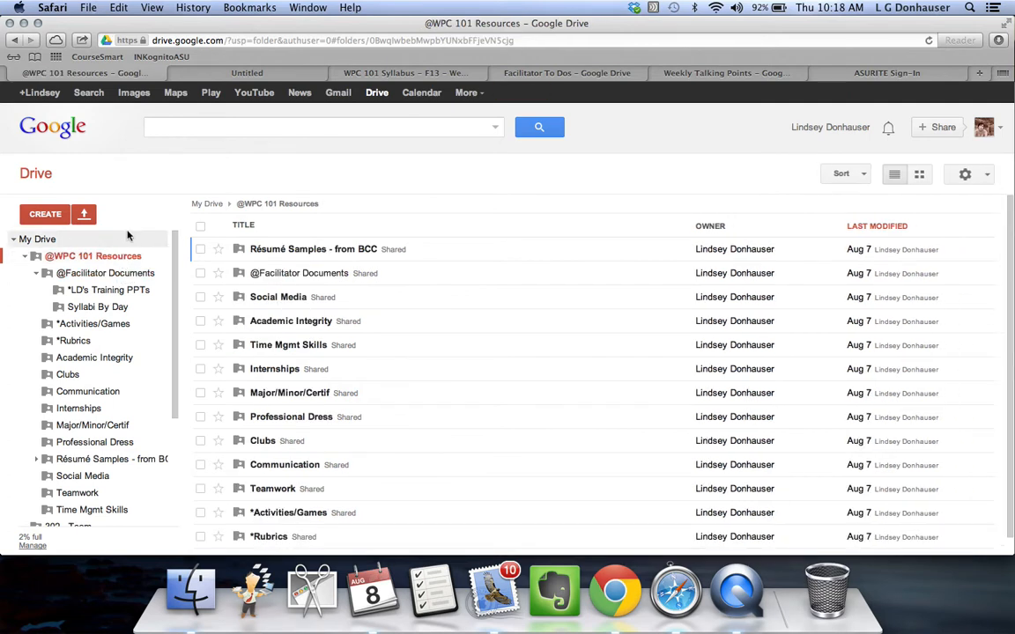
click(323, 127)
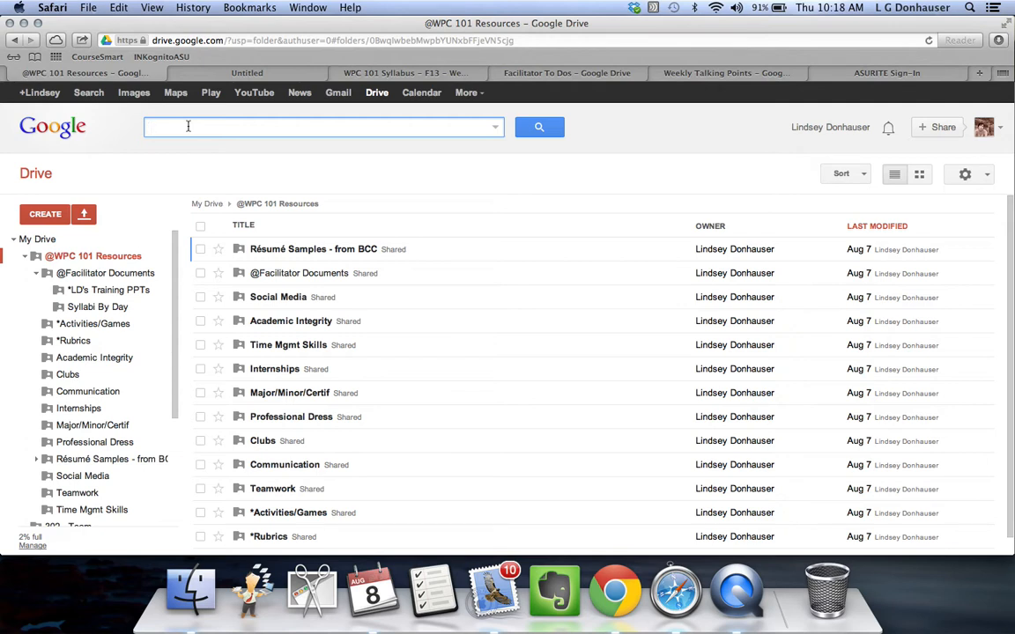
text(re)
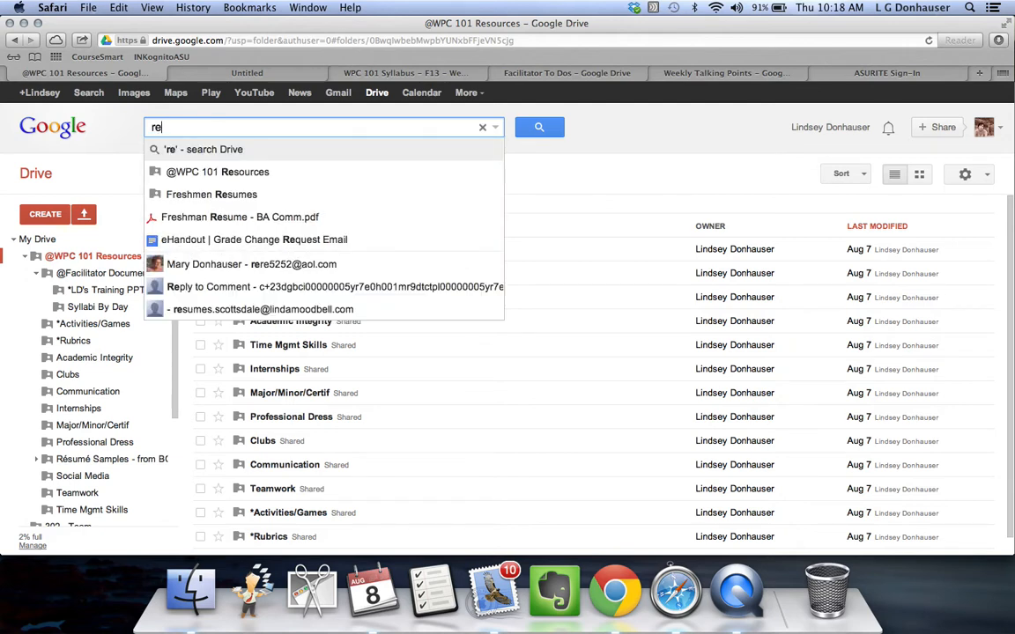
text(sume)
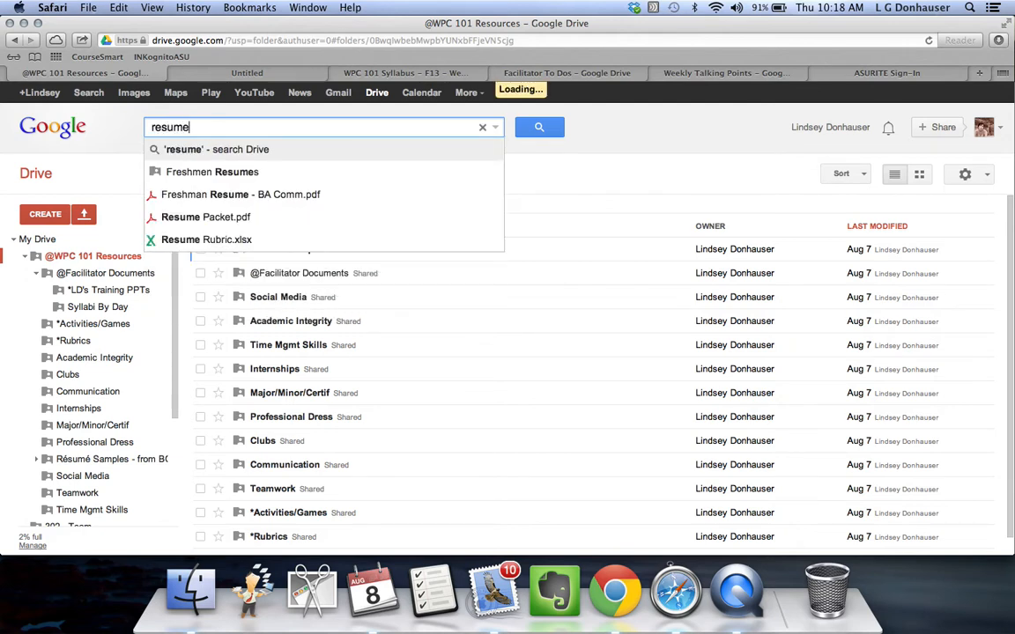
text(s)
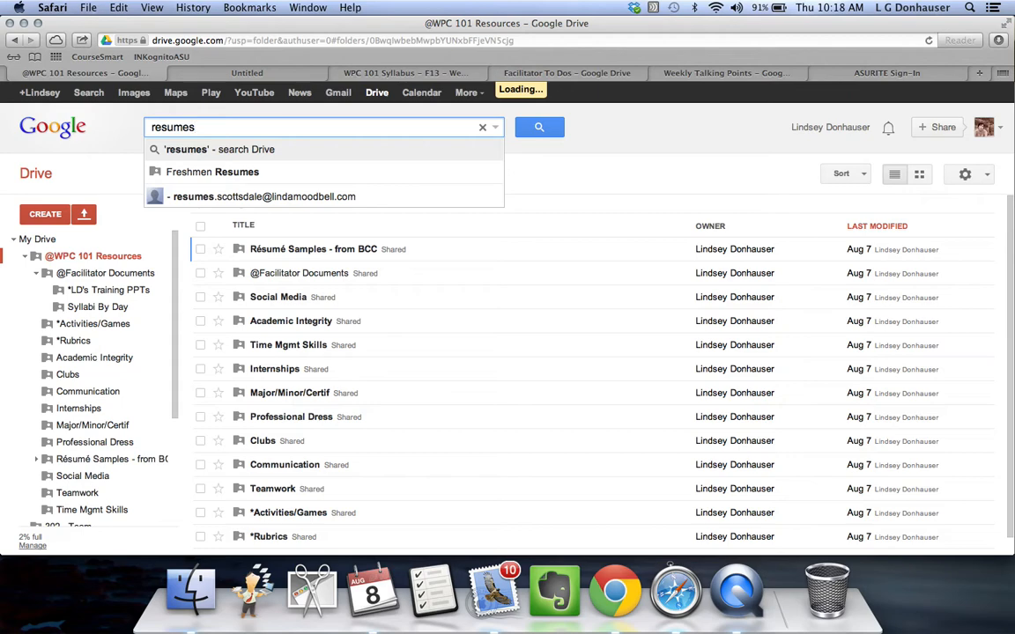
mouse_move(203, 158)
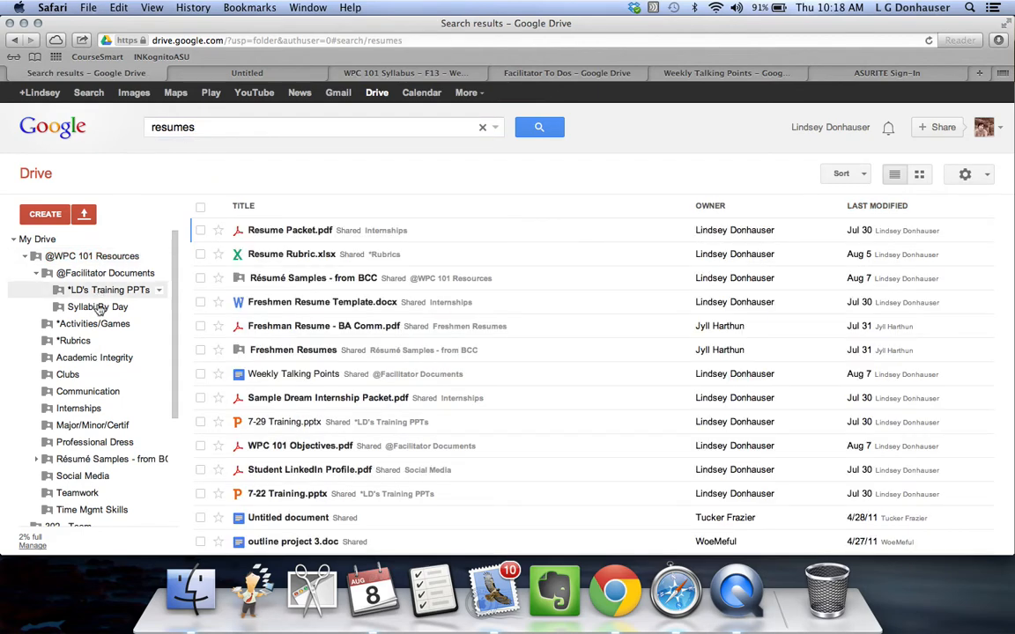
click(324, 326)
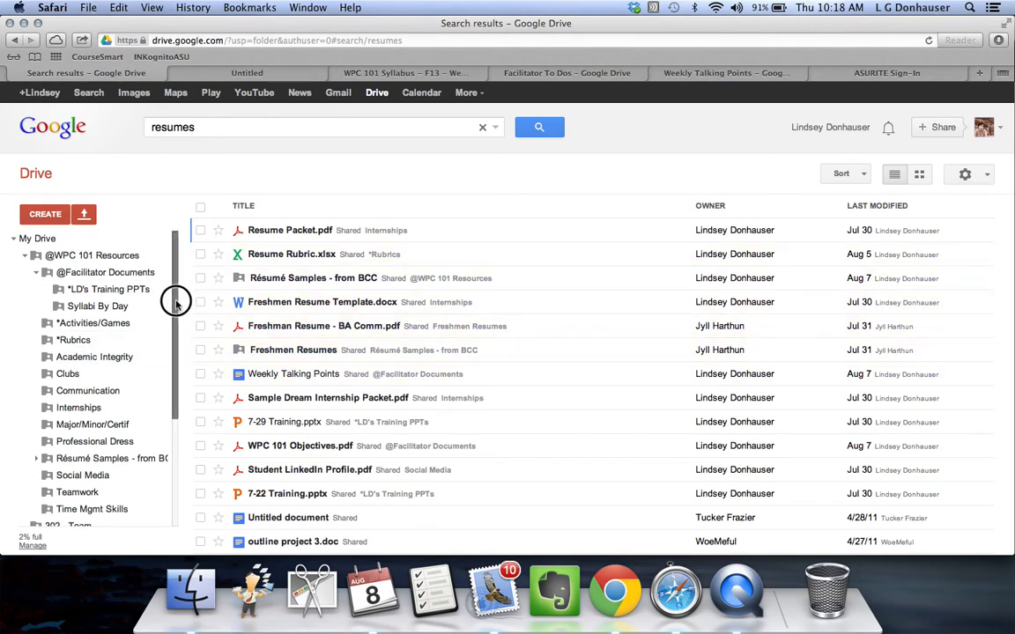
scroll(down, 3)
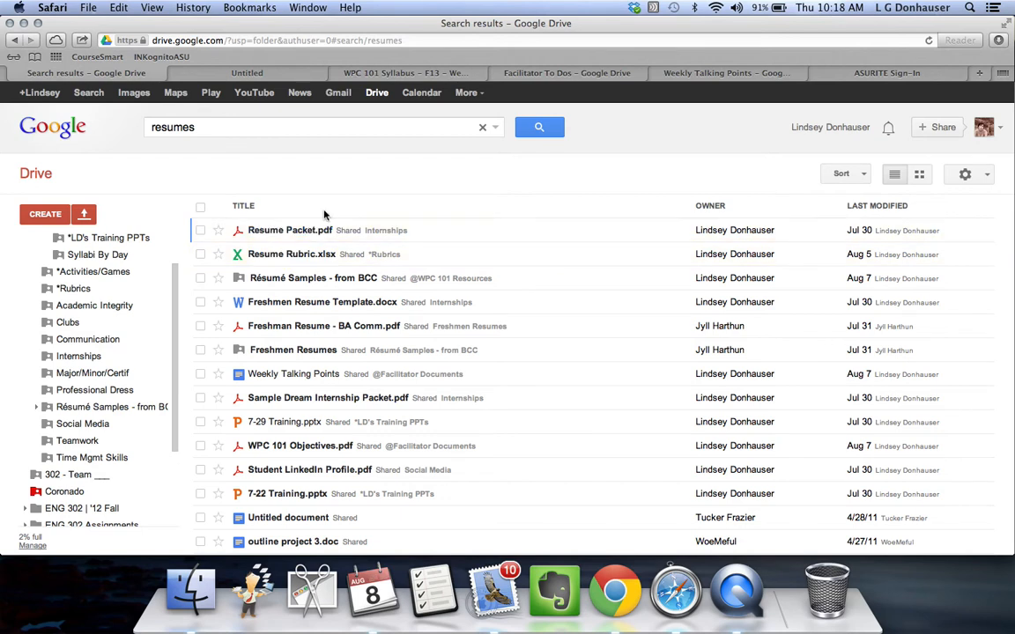
click(290, 230)
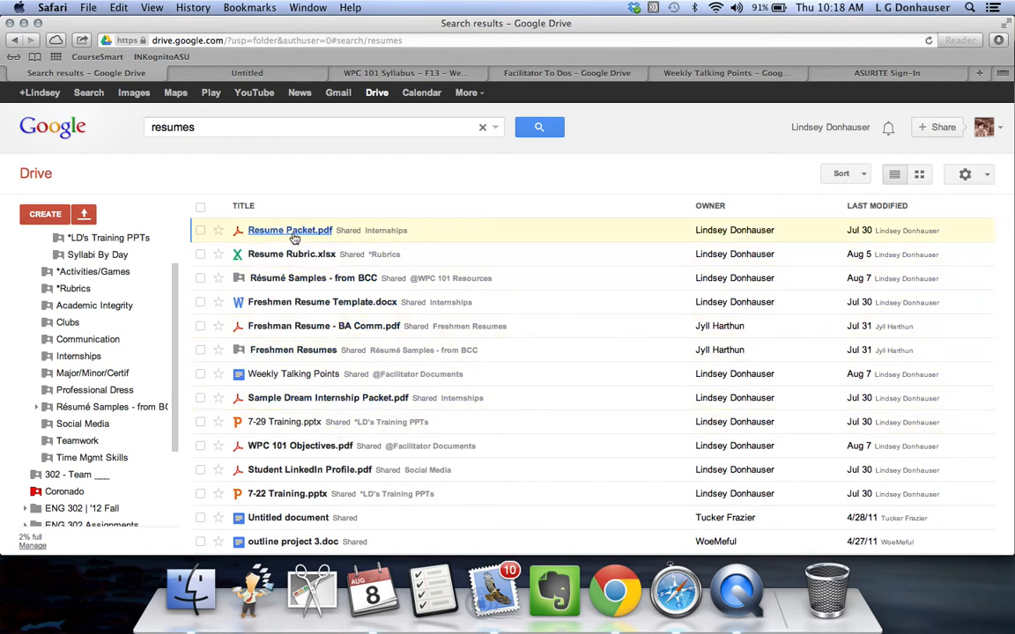
mouse_move(291, 254)
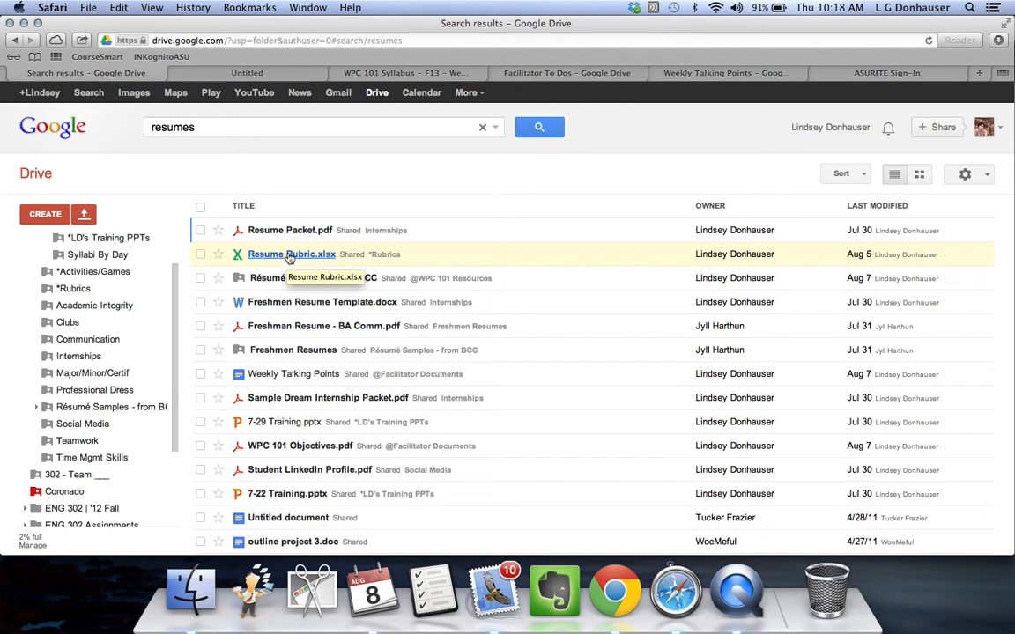
mouse_move(353, 302)
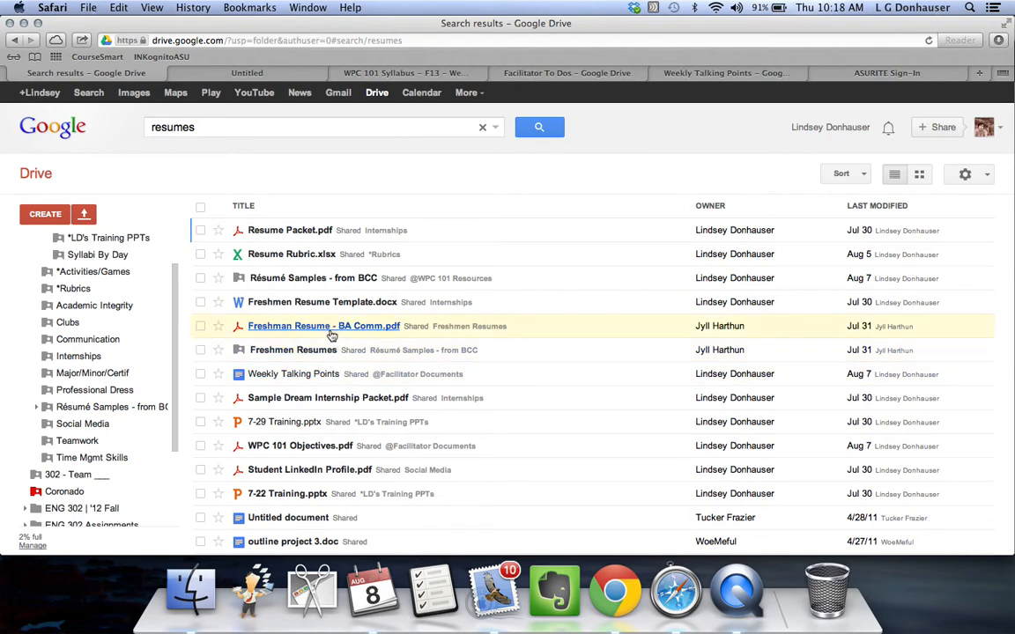
mouse_move(334, 340)
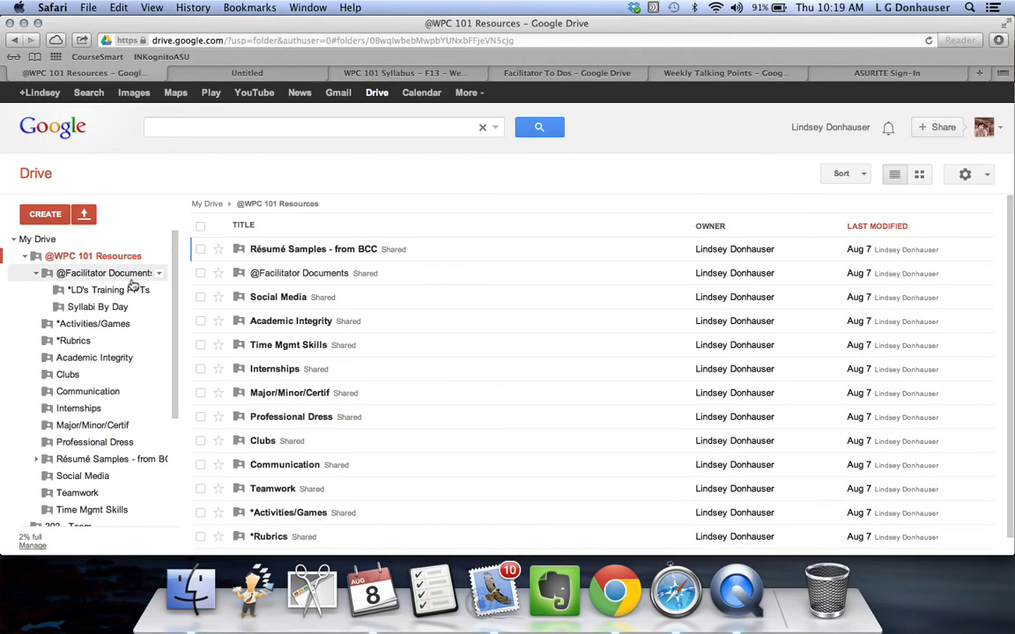
click(106, 272)
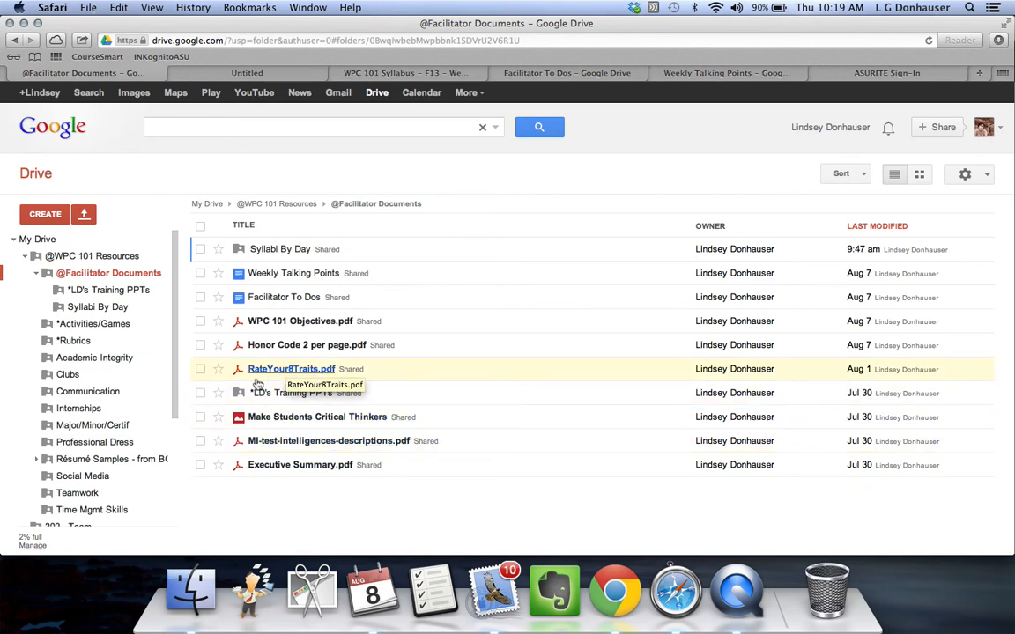
mouse_move(313, 372)
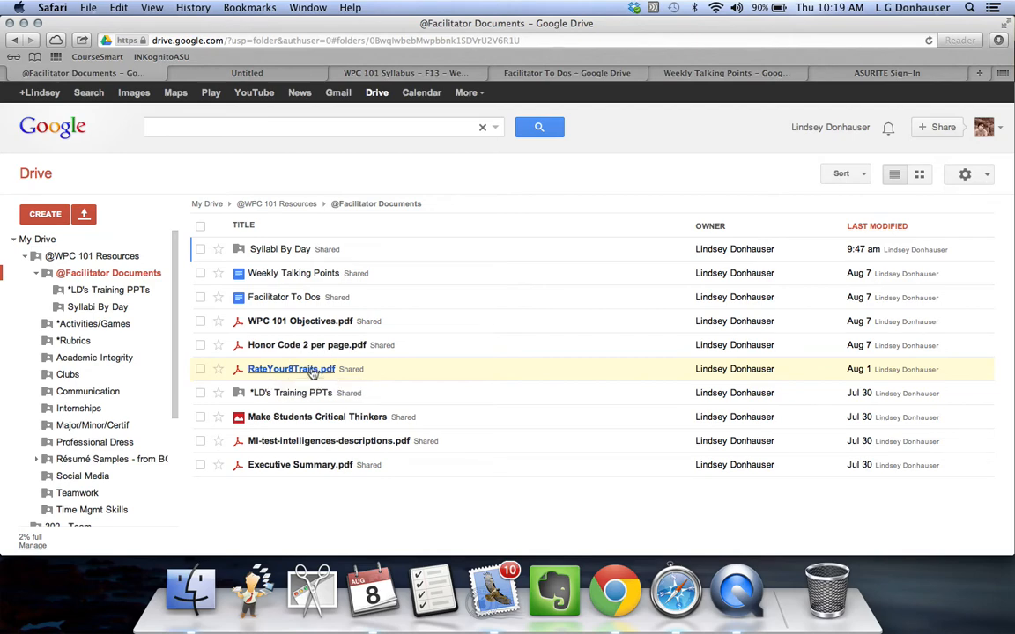
click(291, 369)
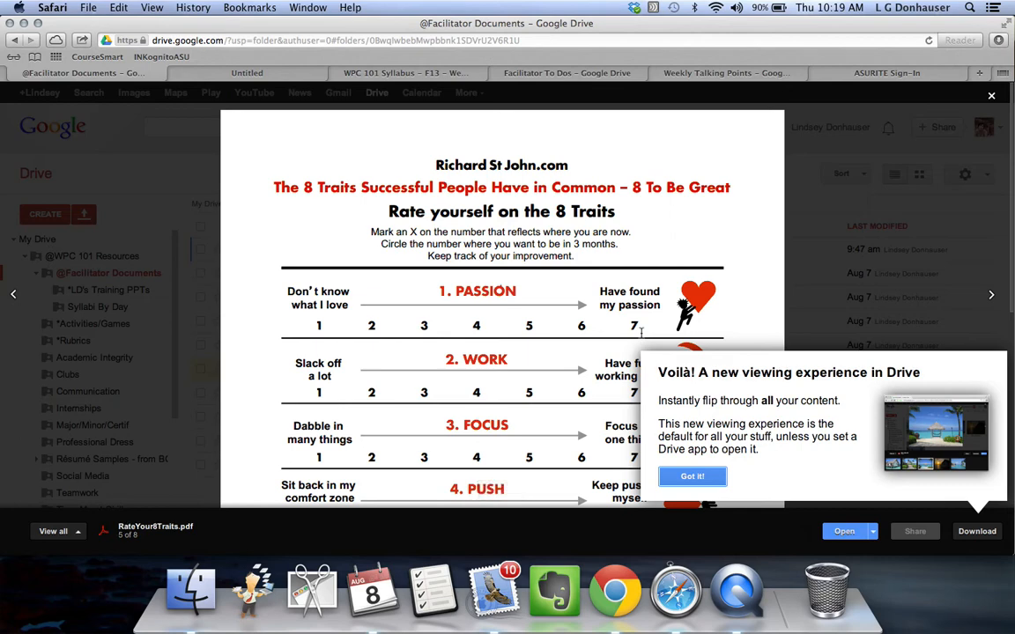
mouse_move(782, 340)
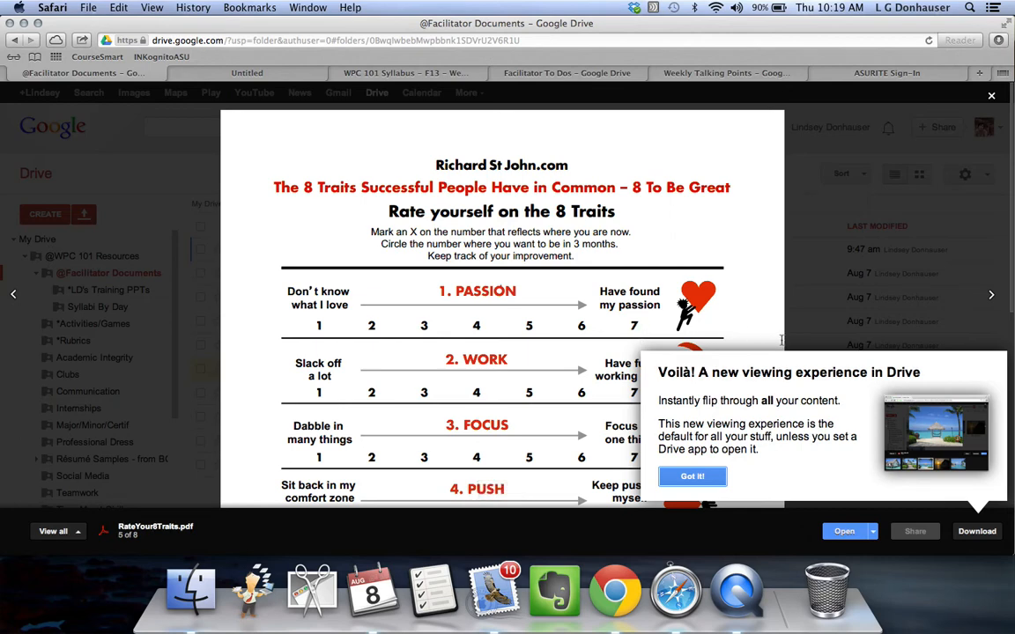
mouse_move(632, 347)
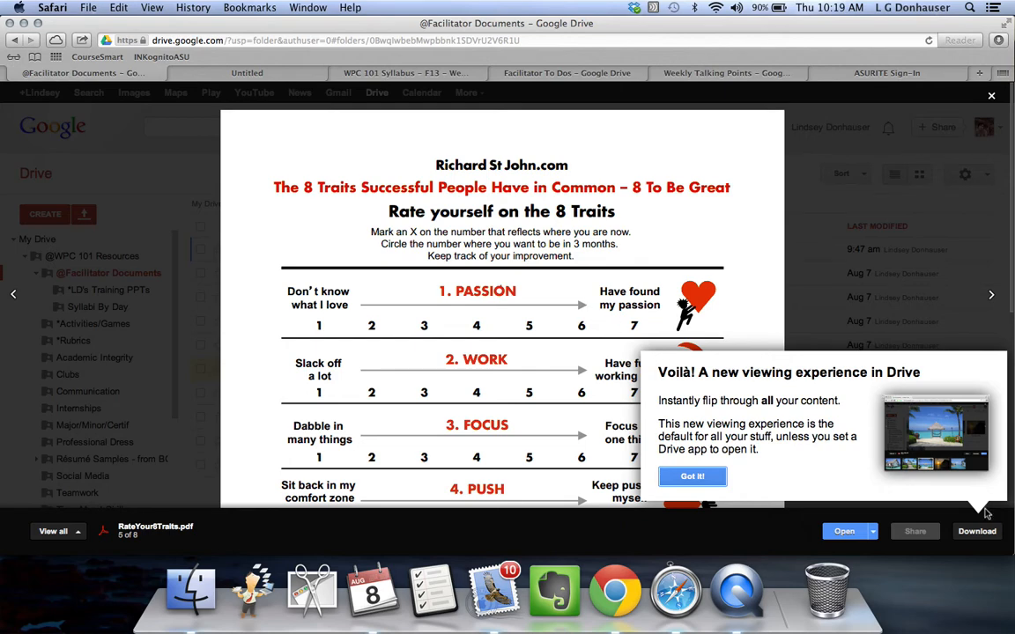
mouse_move(502, 402)
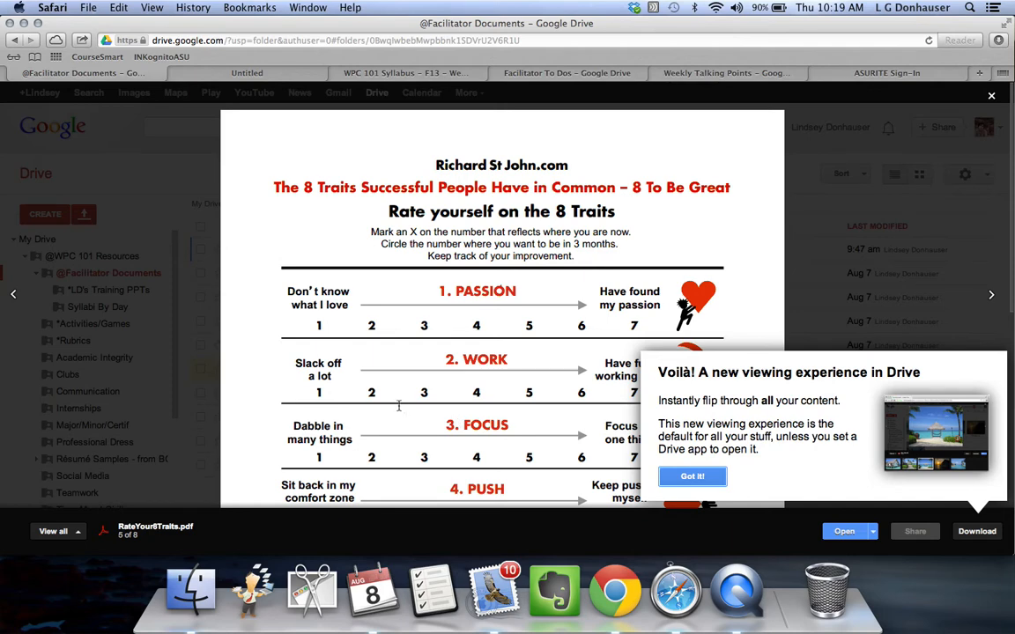
mouse_move(969, 100)
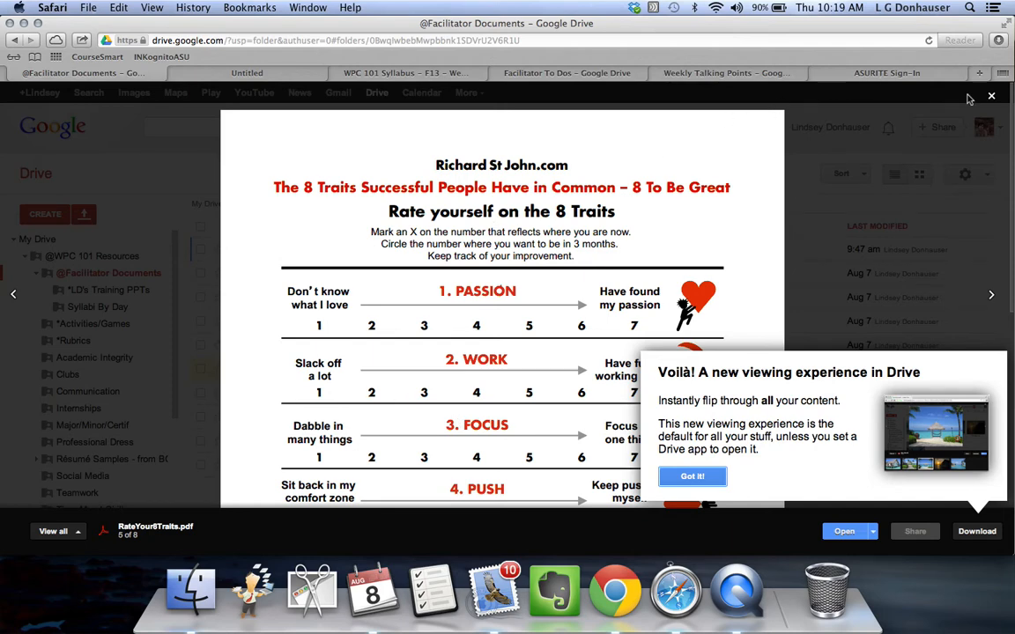
click(992, 96)
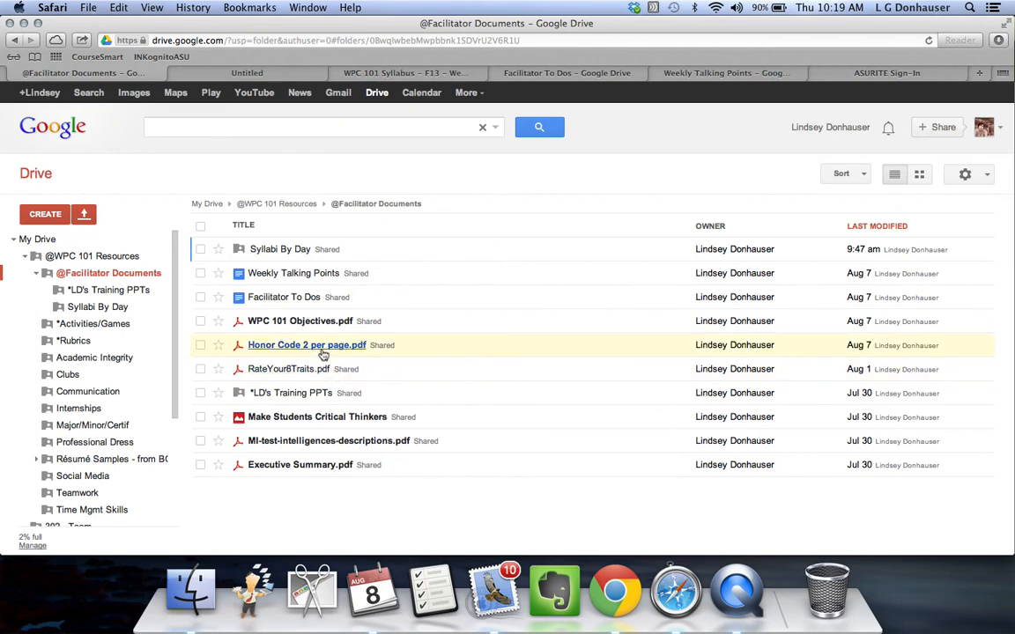
mouse_move(306, 344)
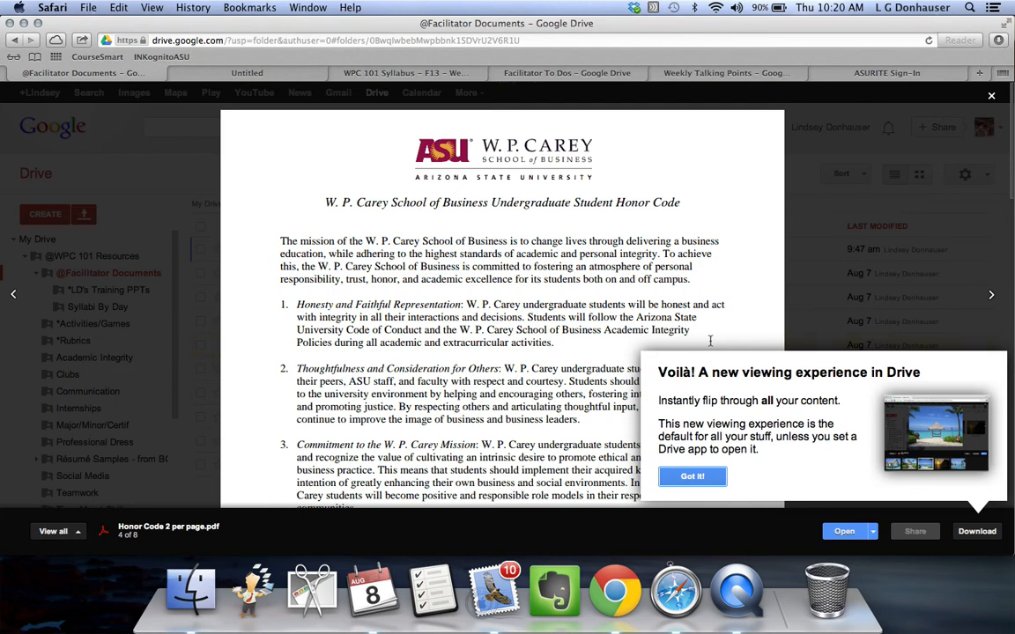
mouse_move(844, 203)
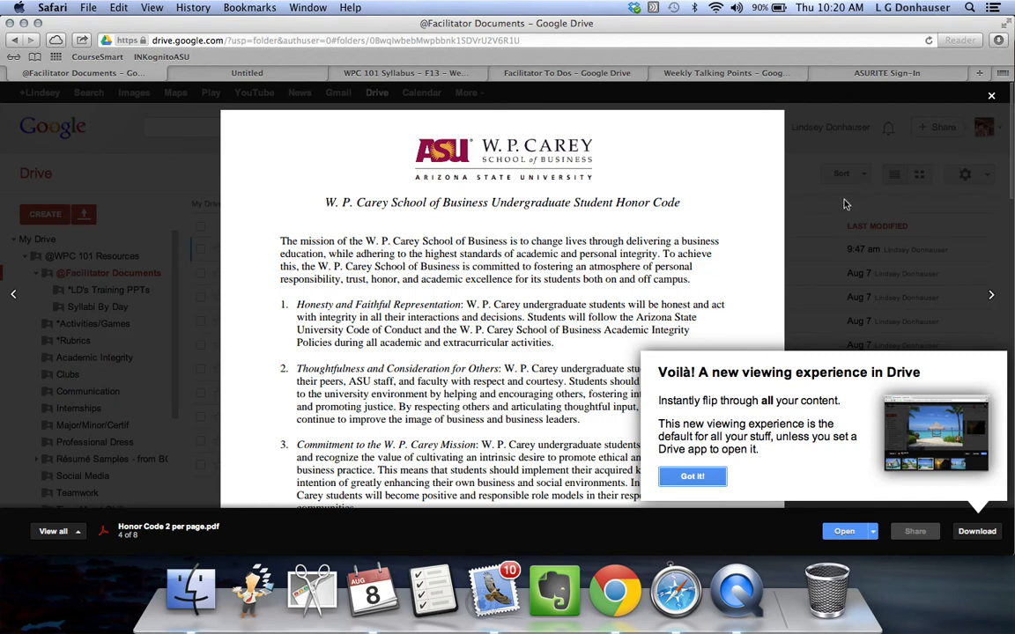
mouse_move(852, 222)
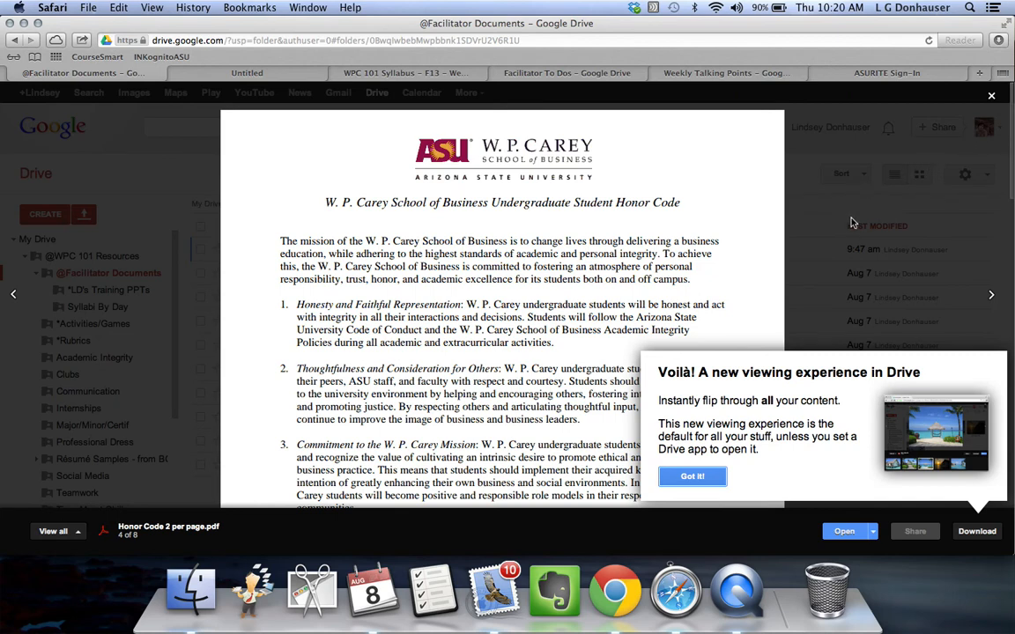